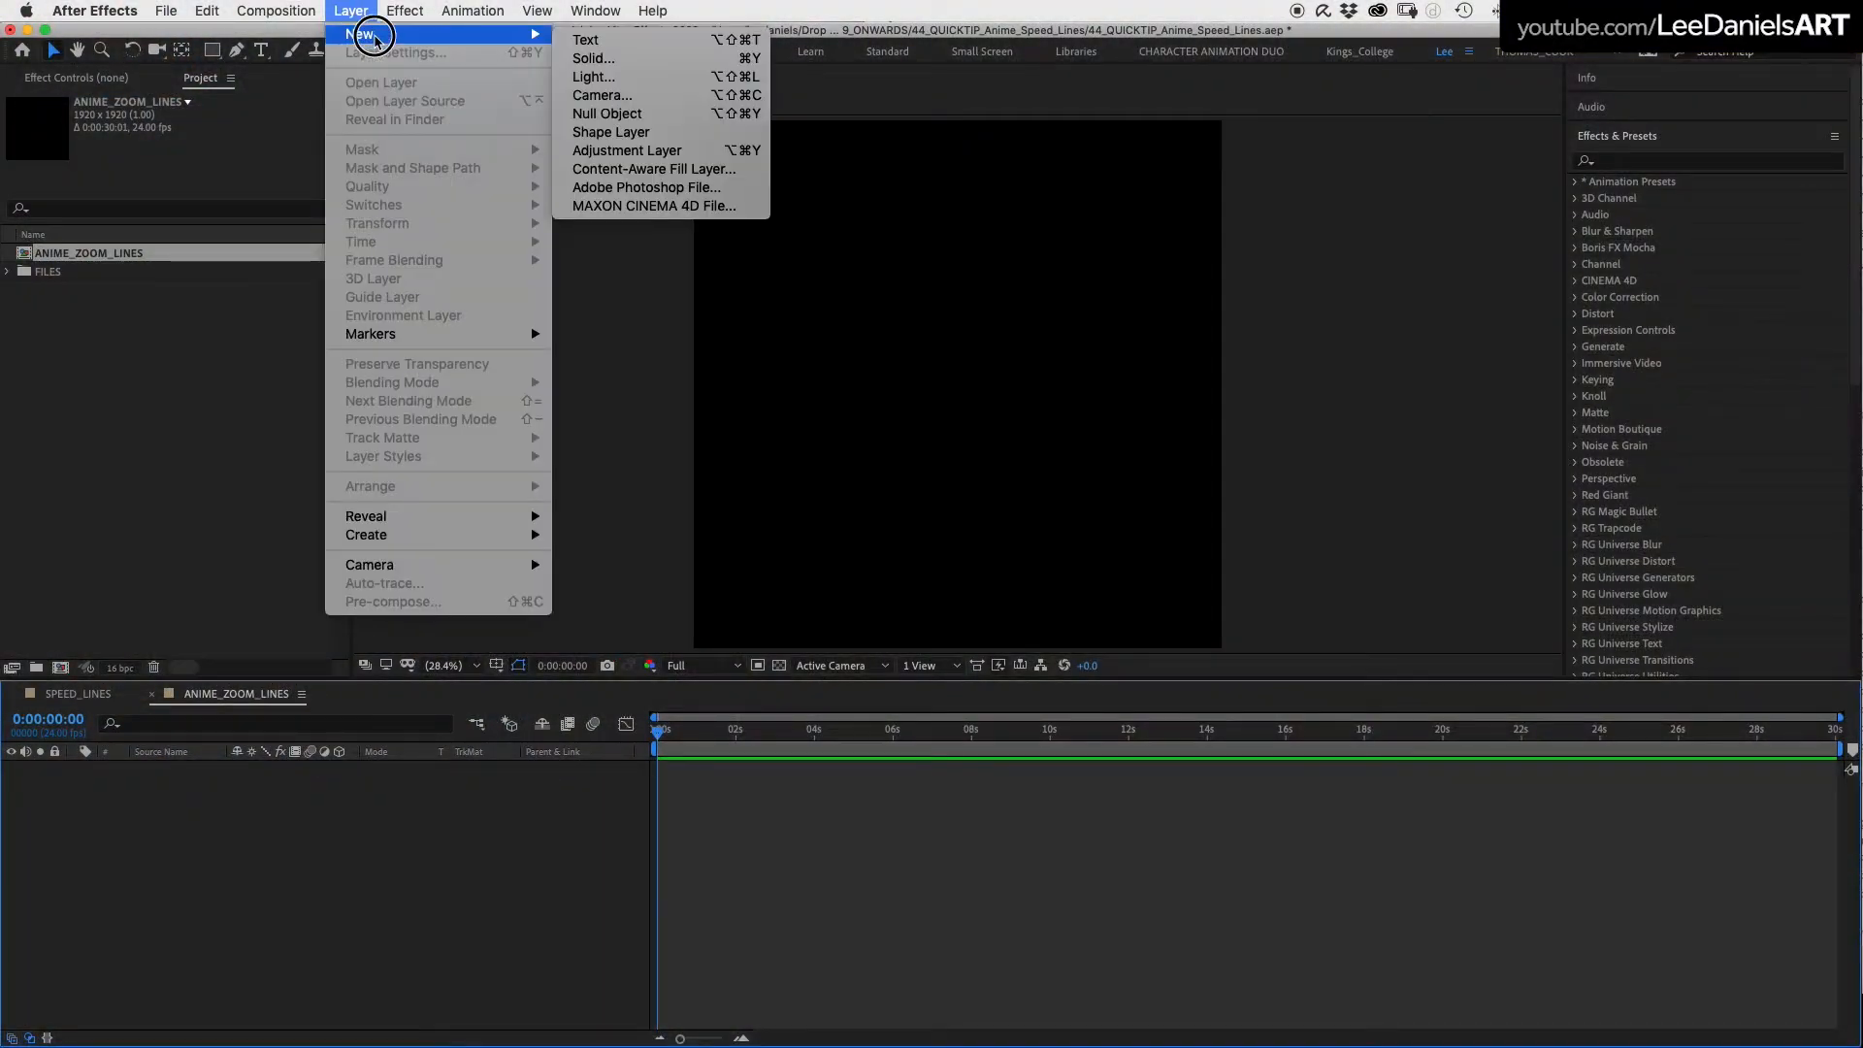
Add a black solid layer and filter the effects list to 'turb'
click(594, 59)
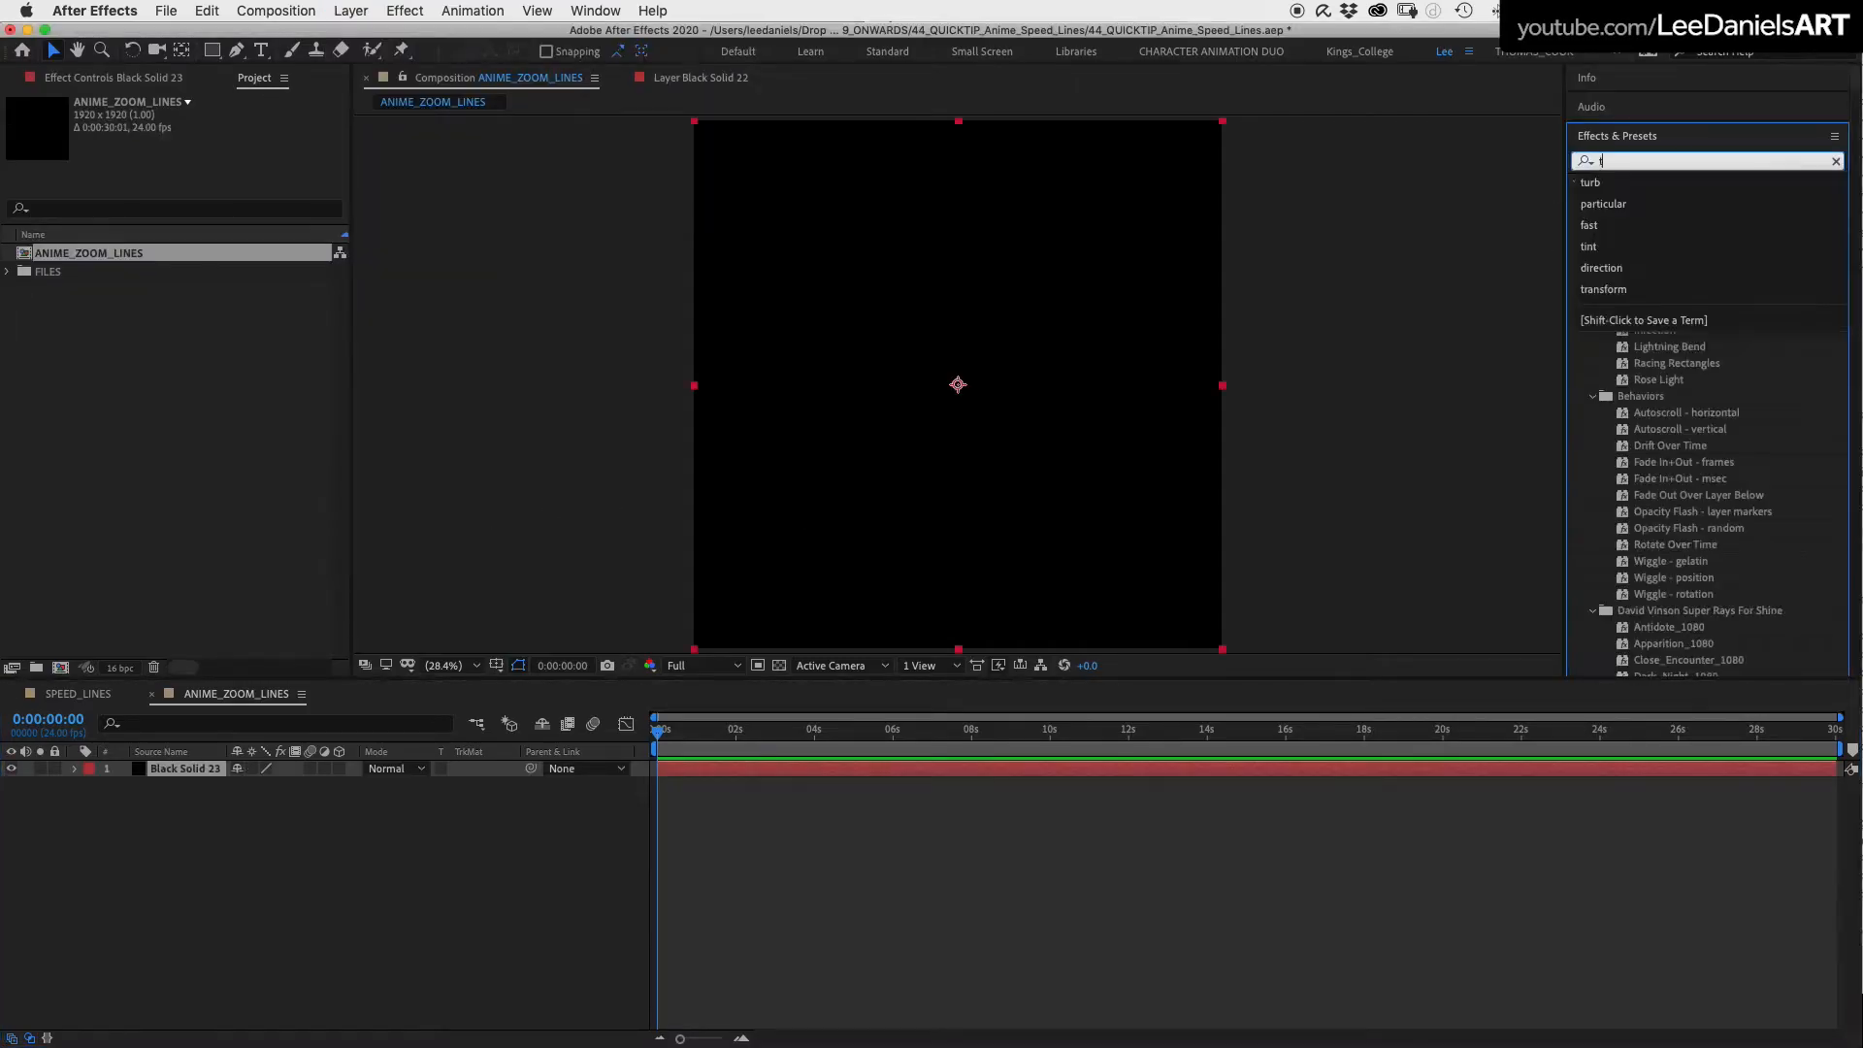
text(urb)
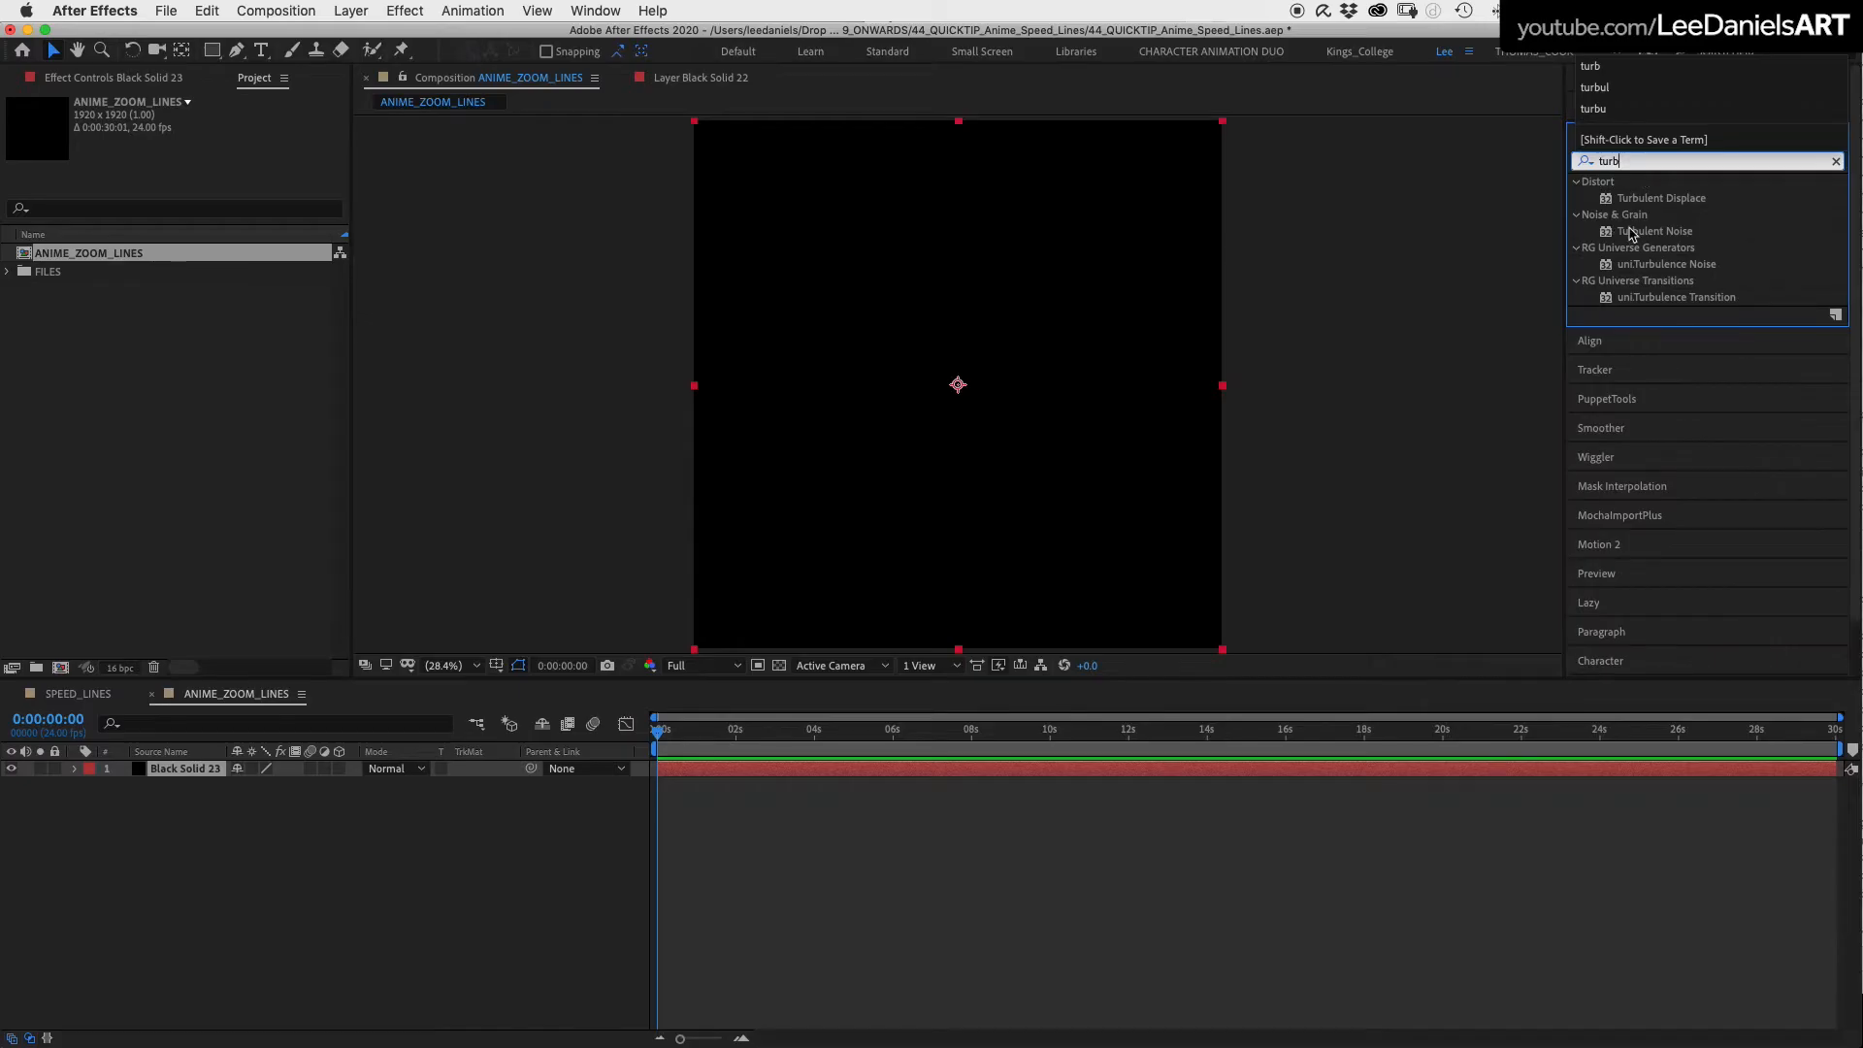
Apply Turbulent Noise to the solid with contrast 800 and brightness -100
double_click(1653, 231)
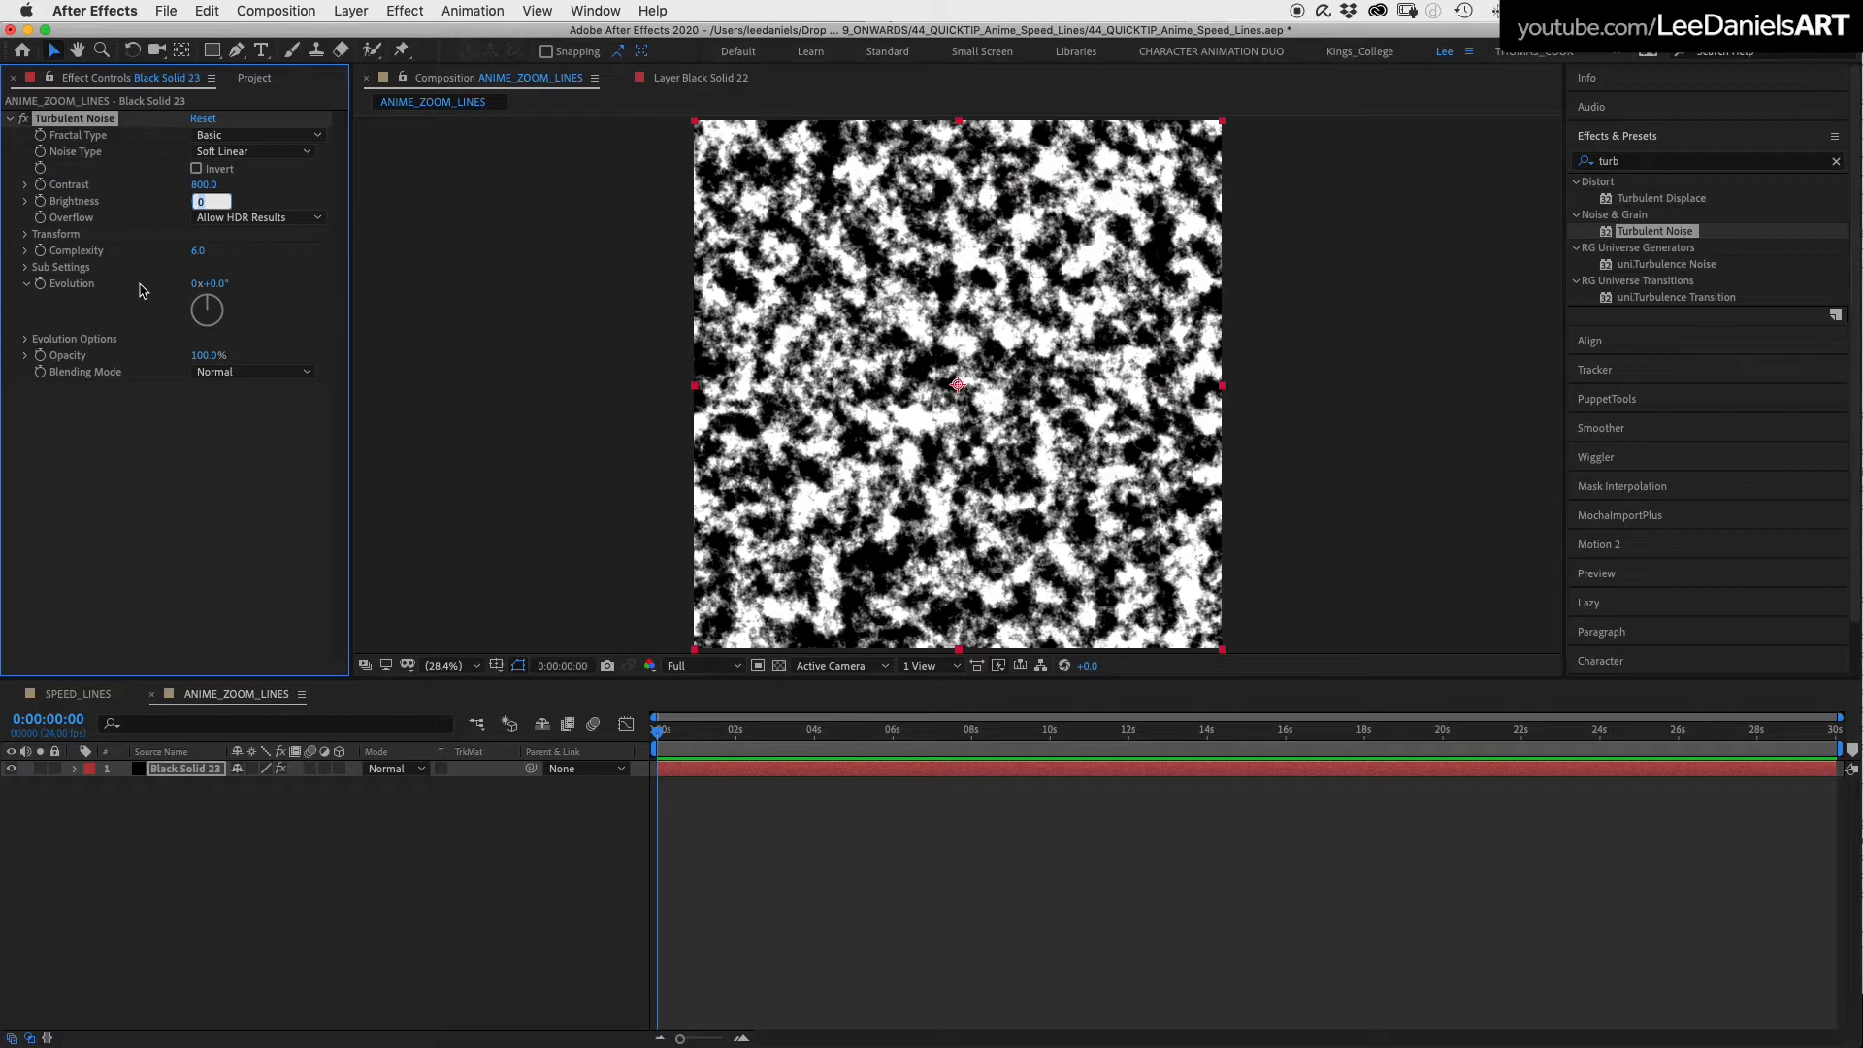
text(-100.0)
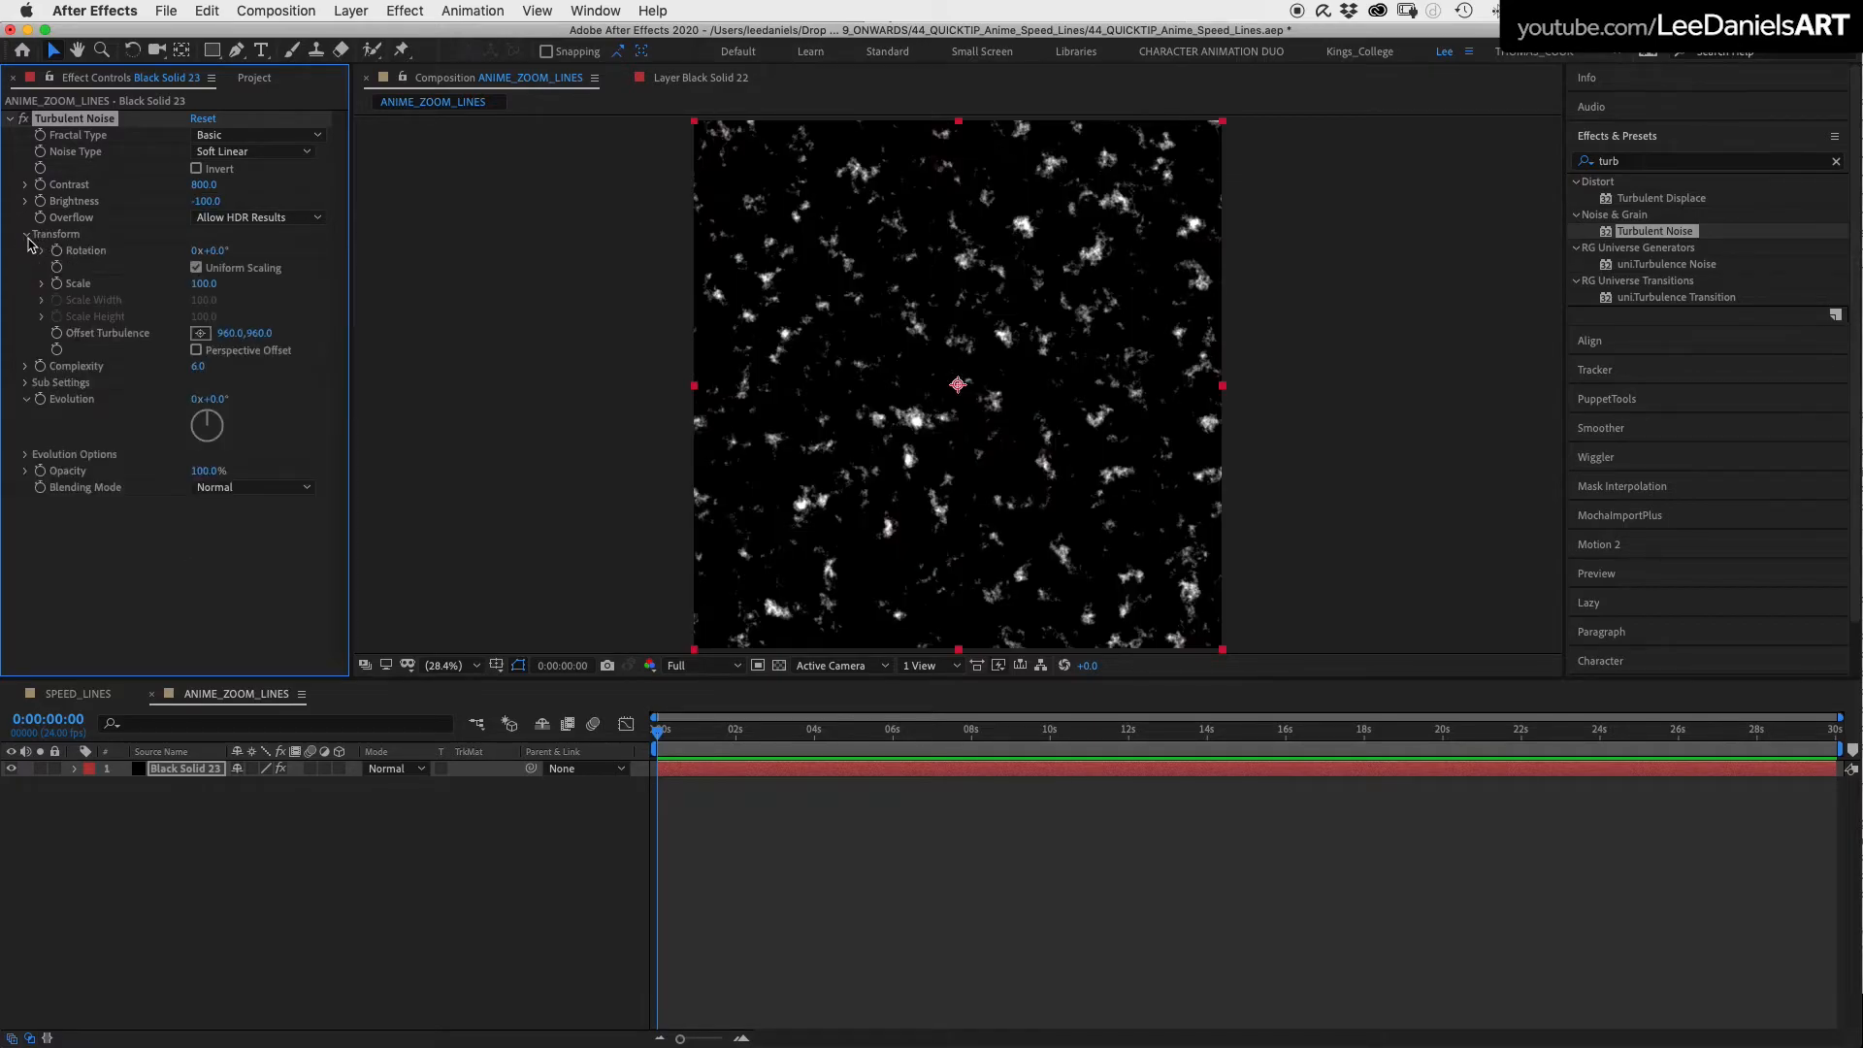
Disable uniform scaling and set noise scale width 25, height 3000 for vertical streaks
click(196, 268)
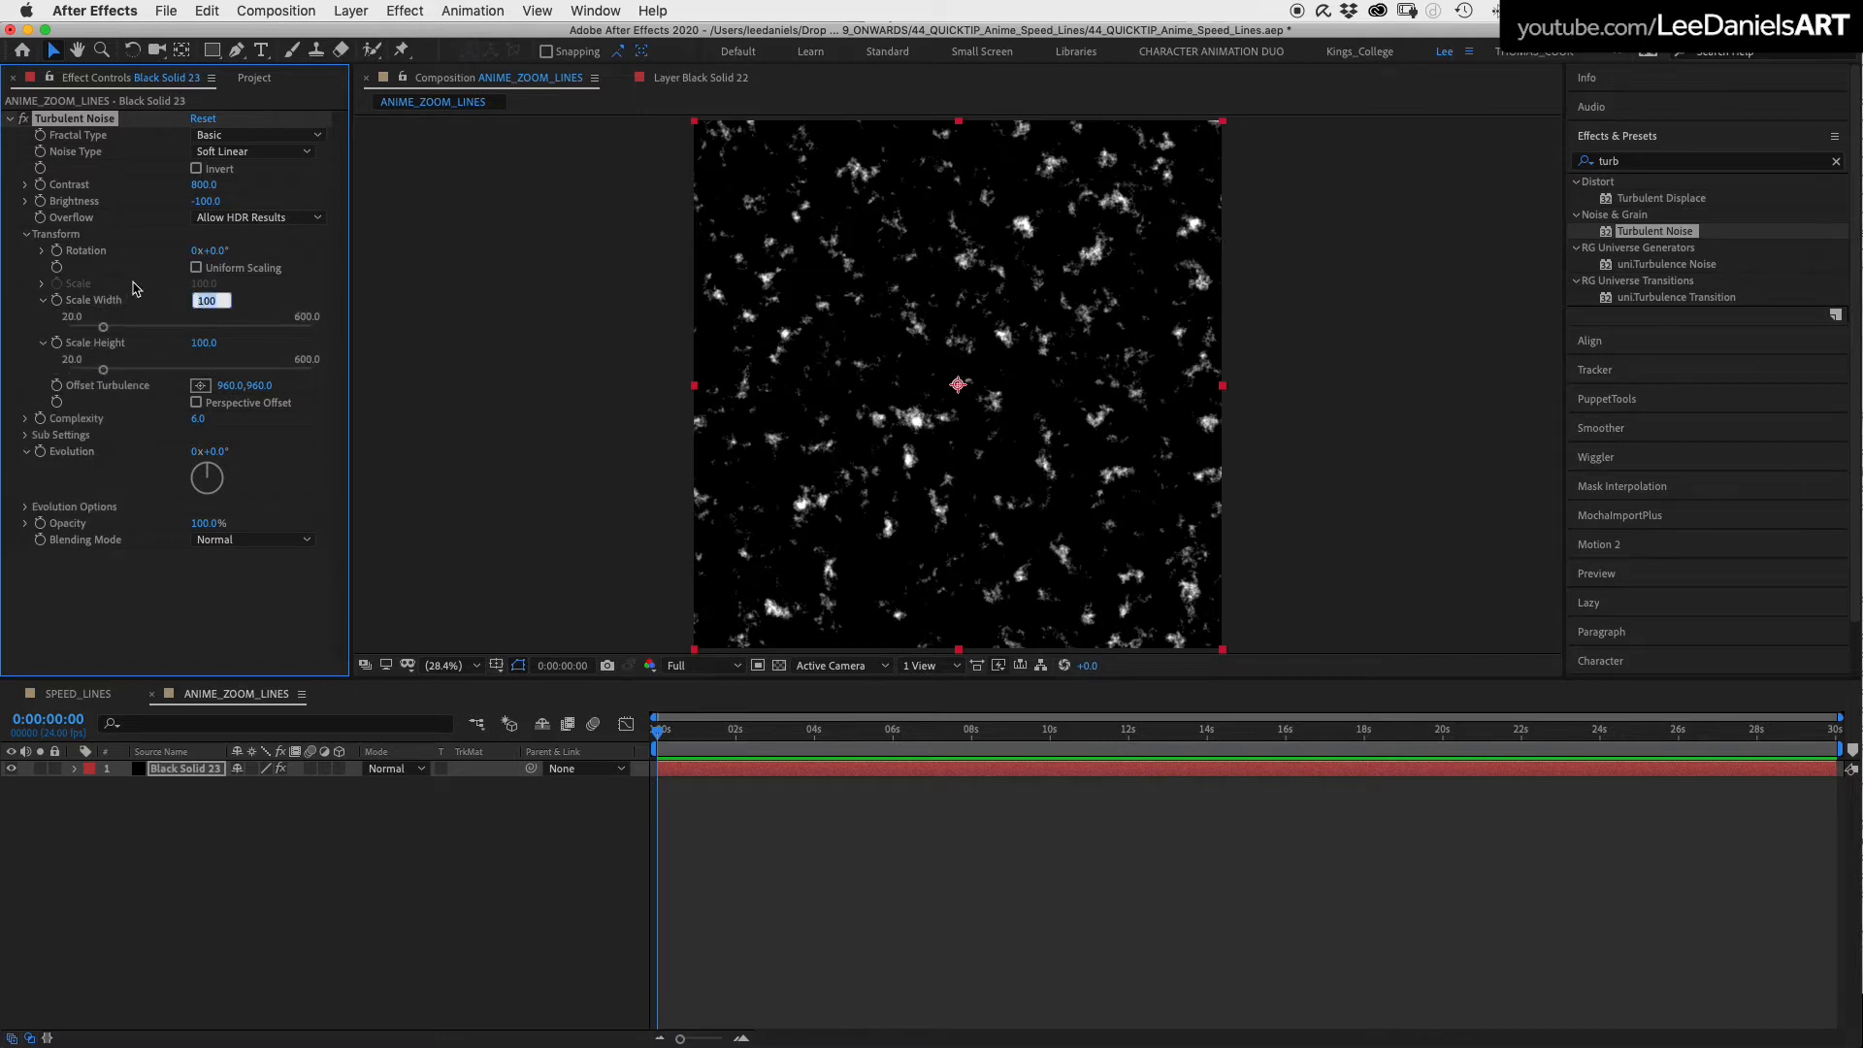
text(25)
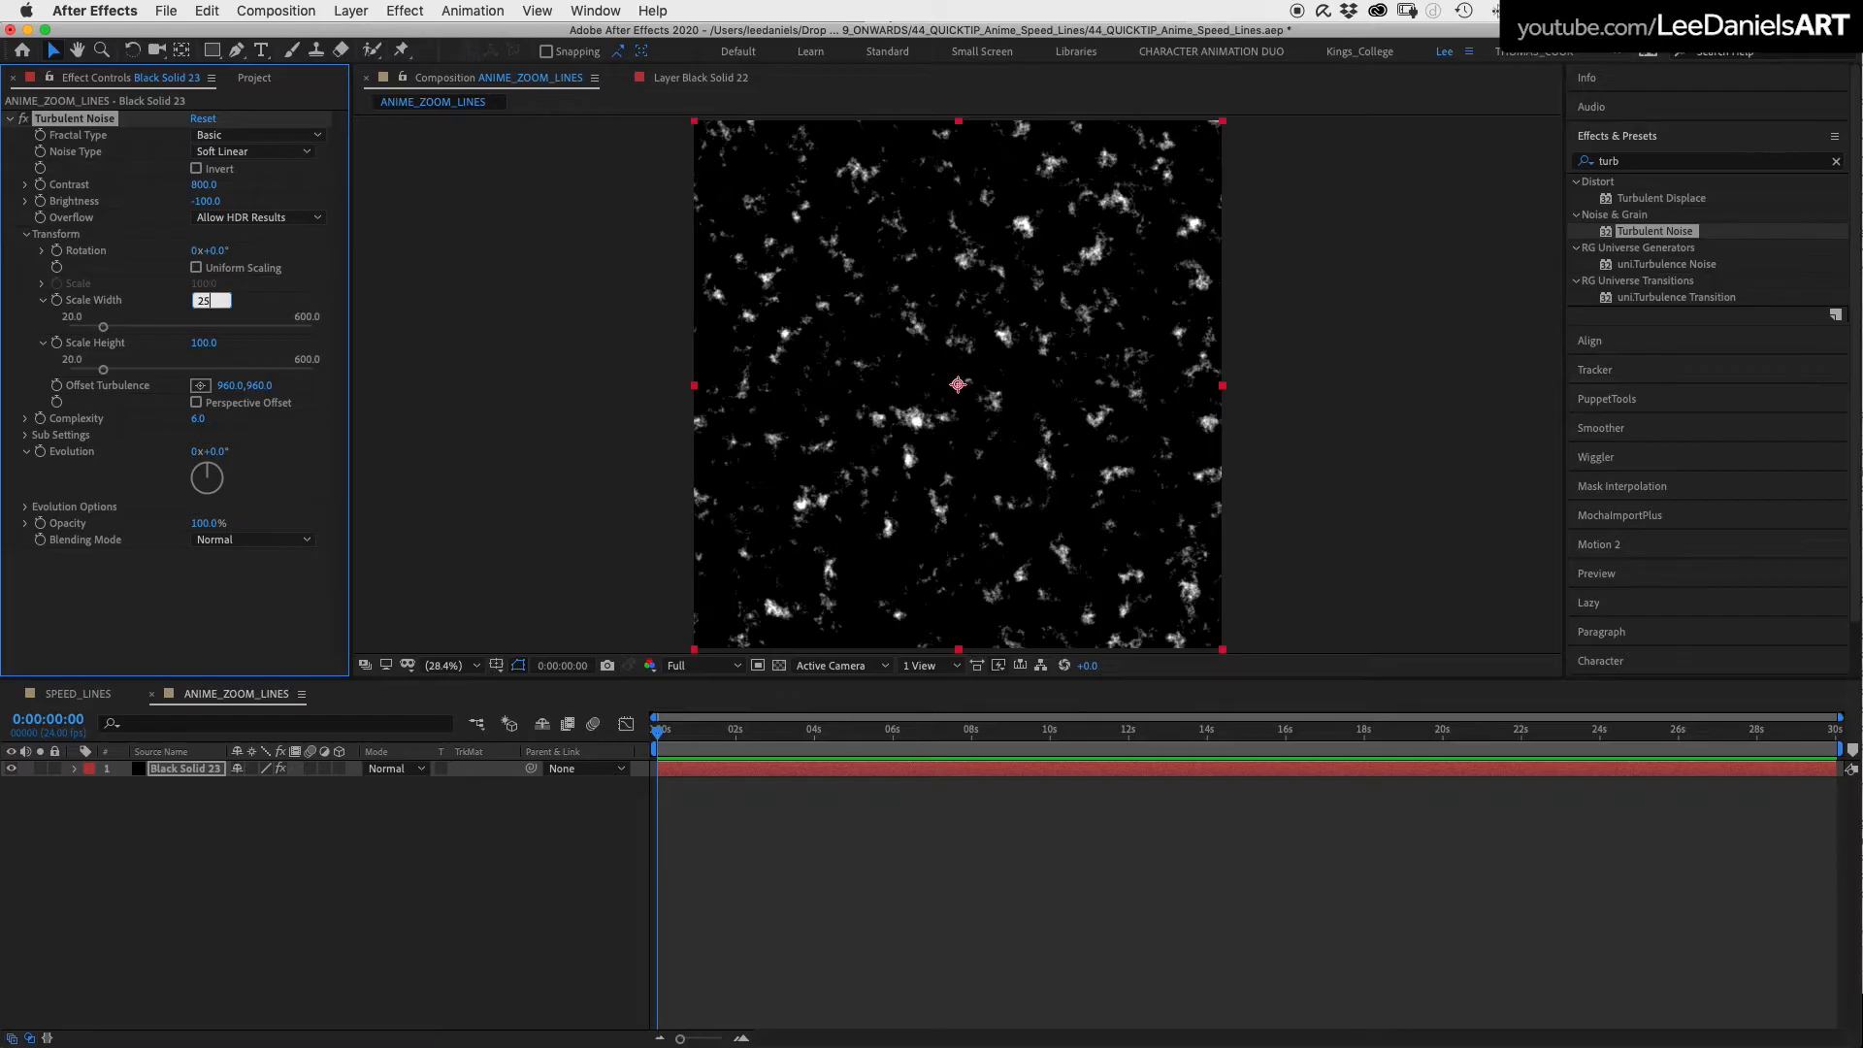
text(300)
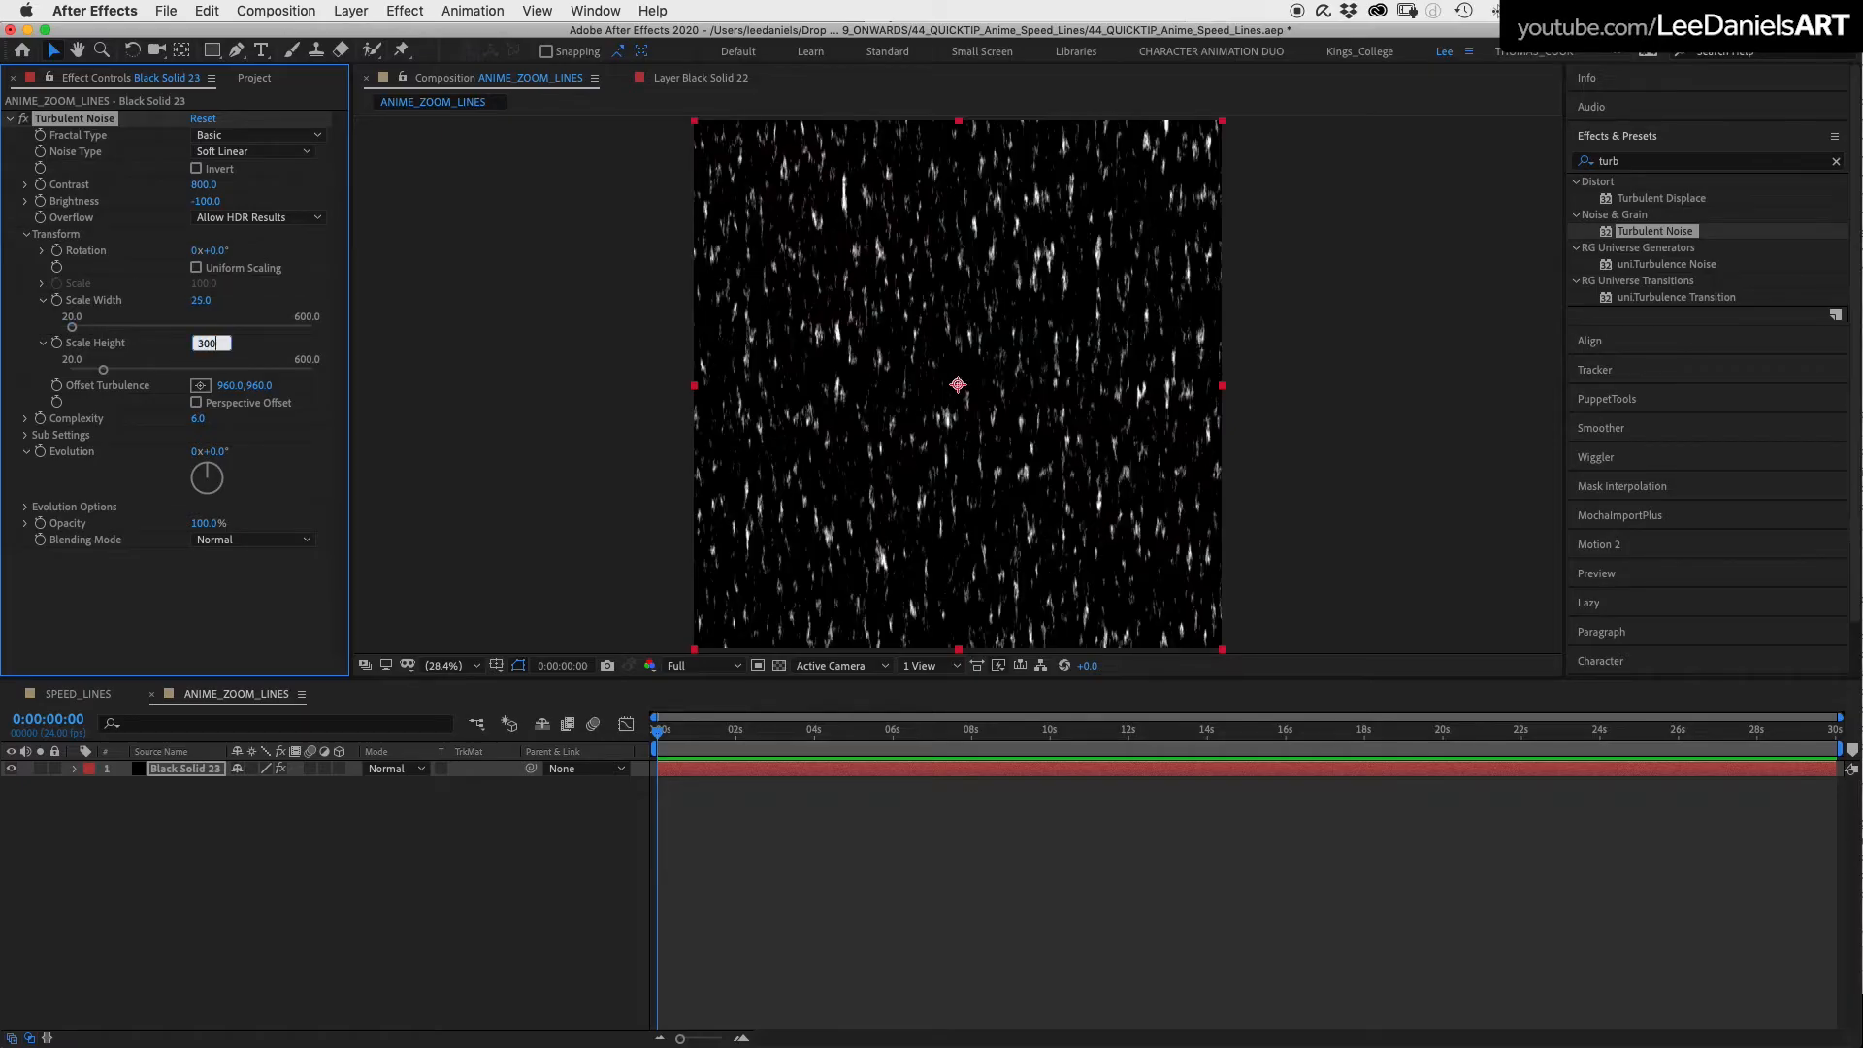
text(3000.0)
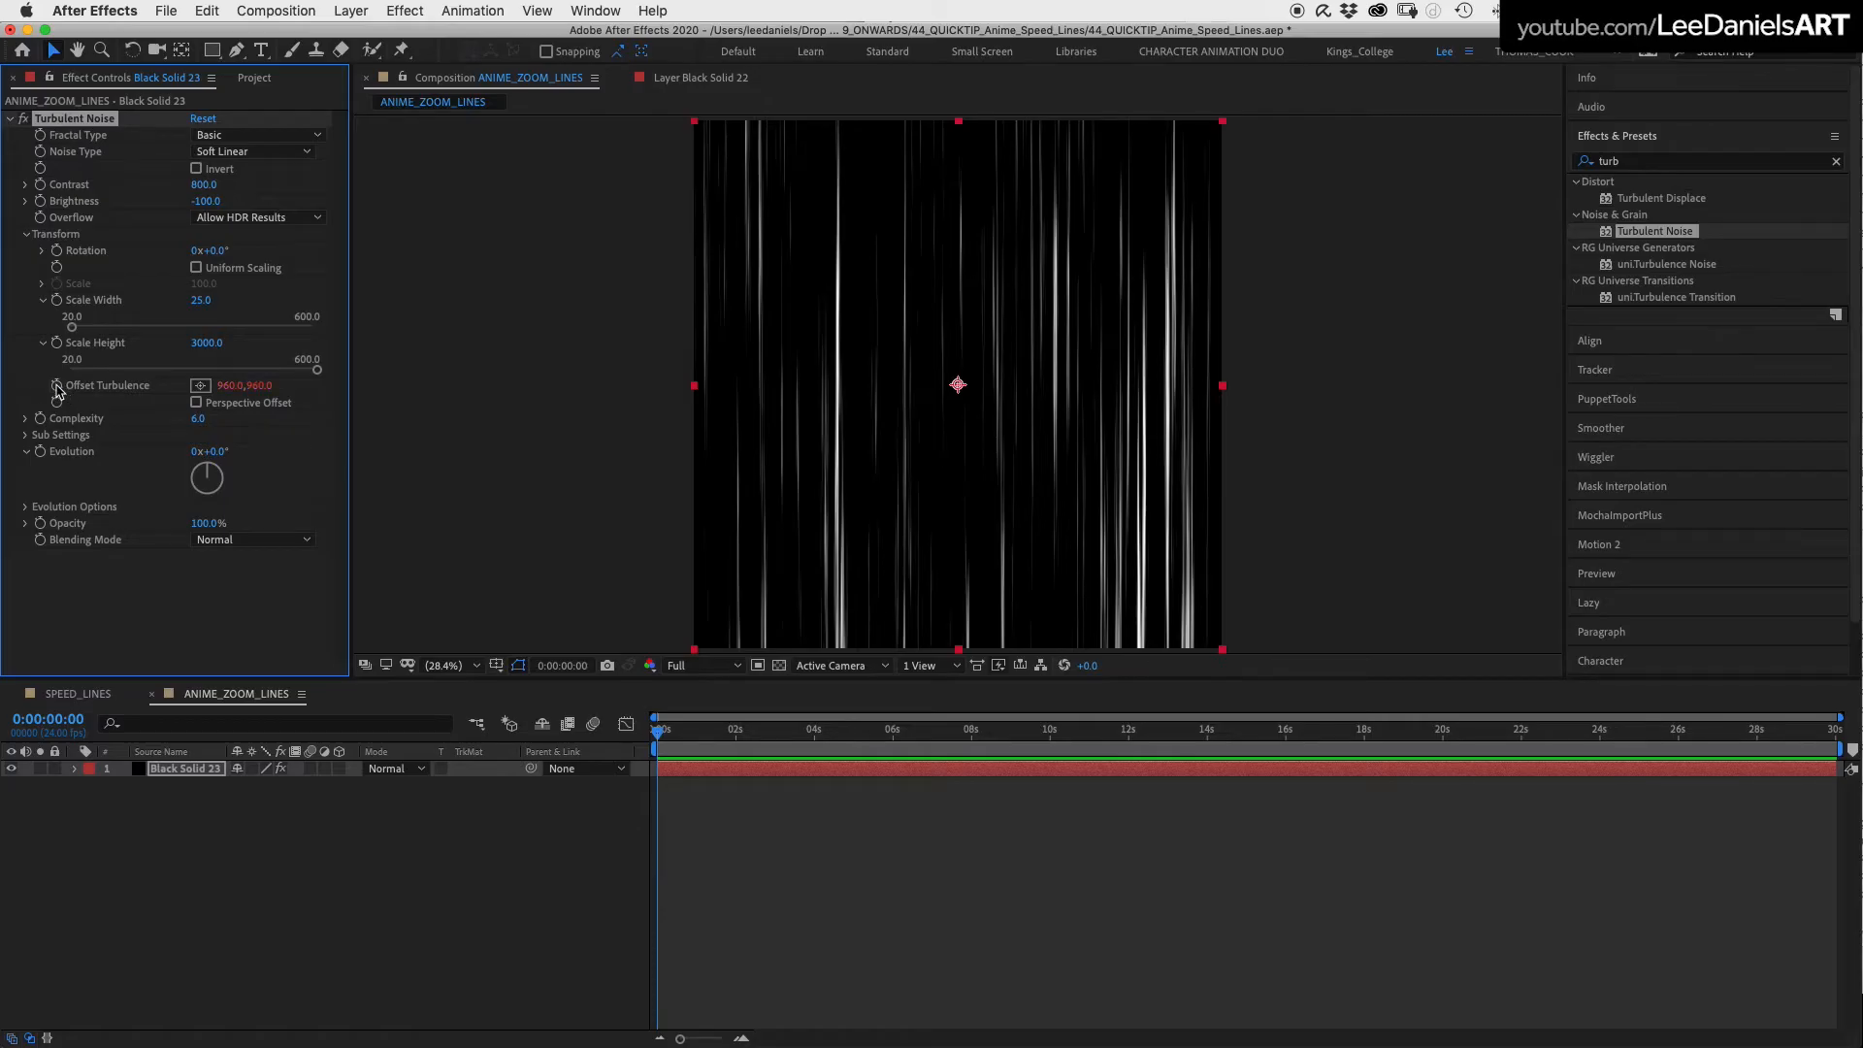
Drive Offset Turbulence's vertical value with a time*5000 expression so streaks scroll
click(41, 384)
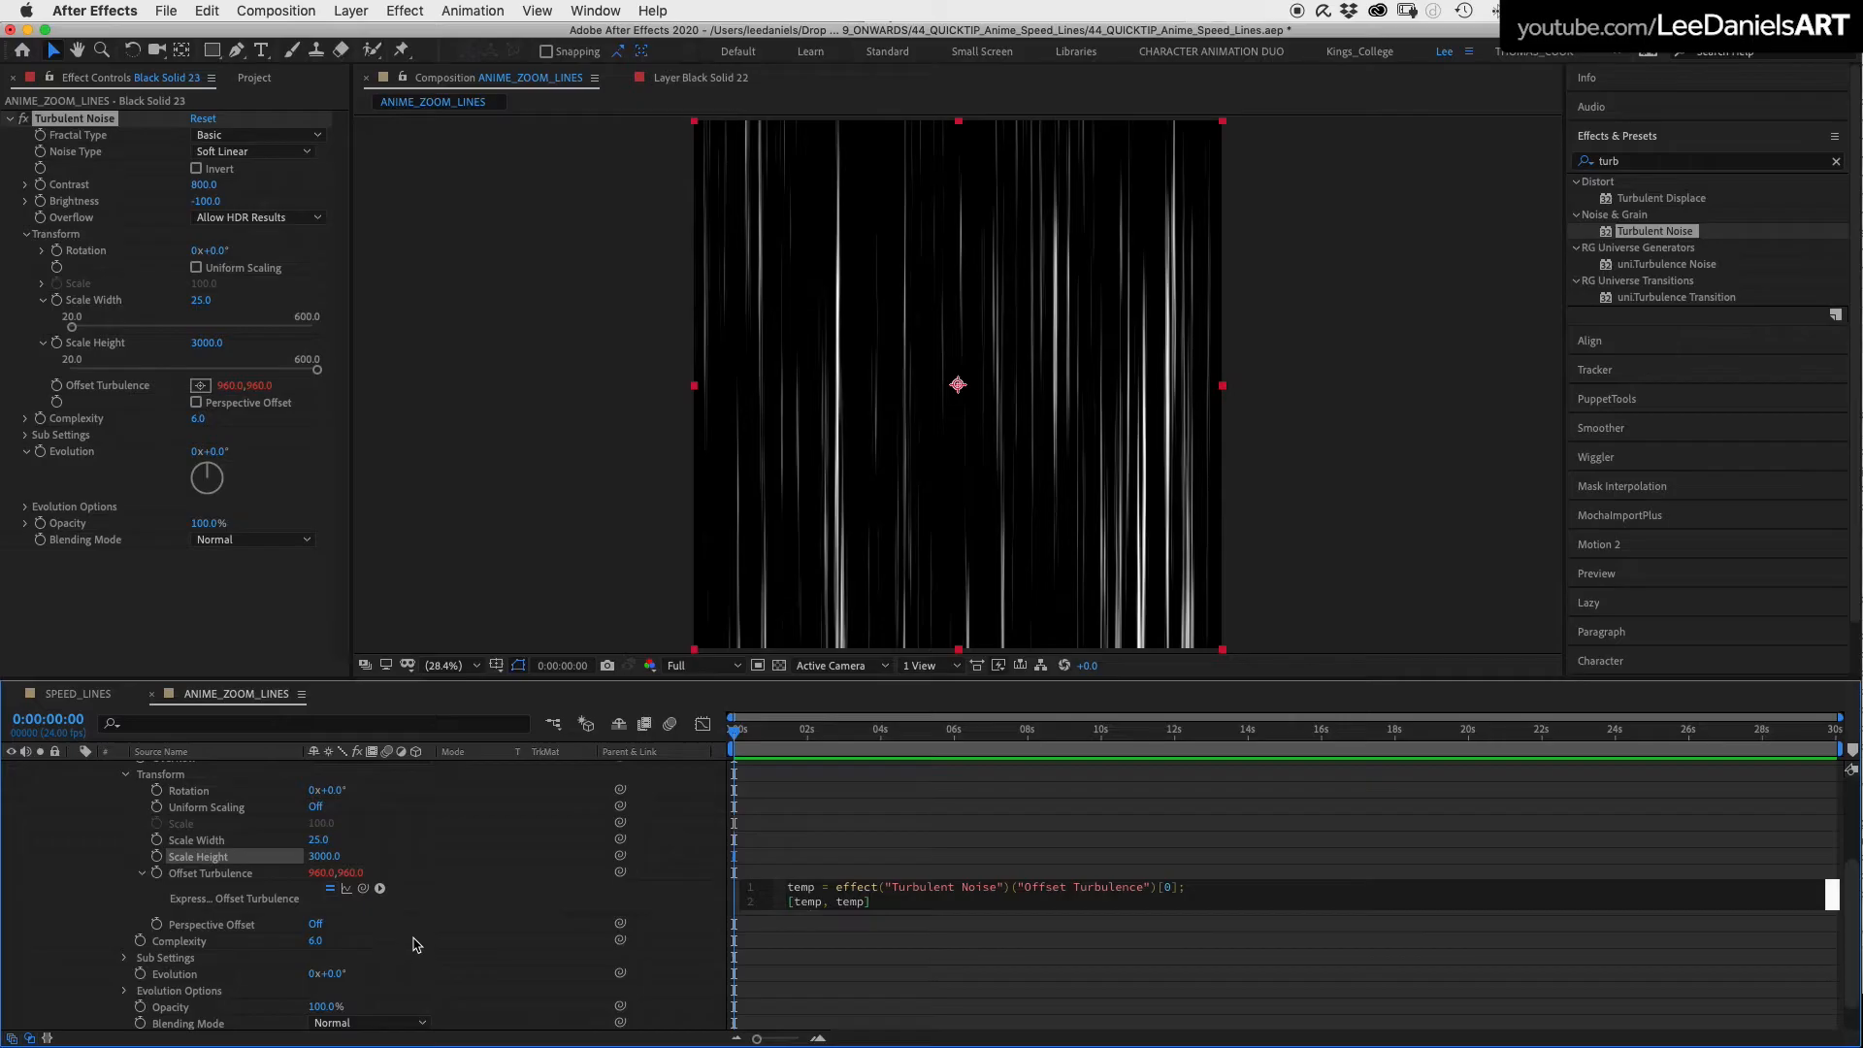
double_click(850, 901)
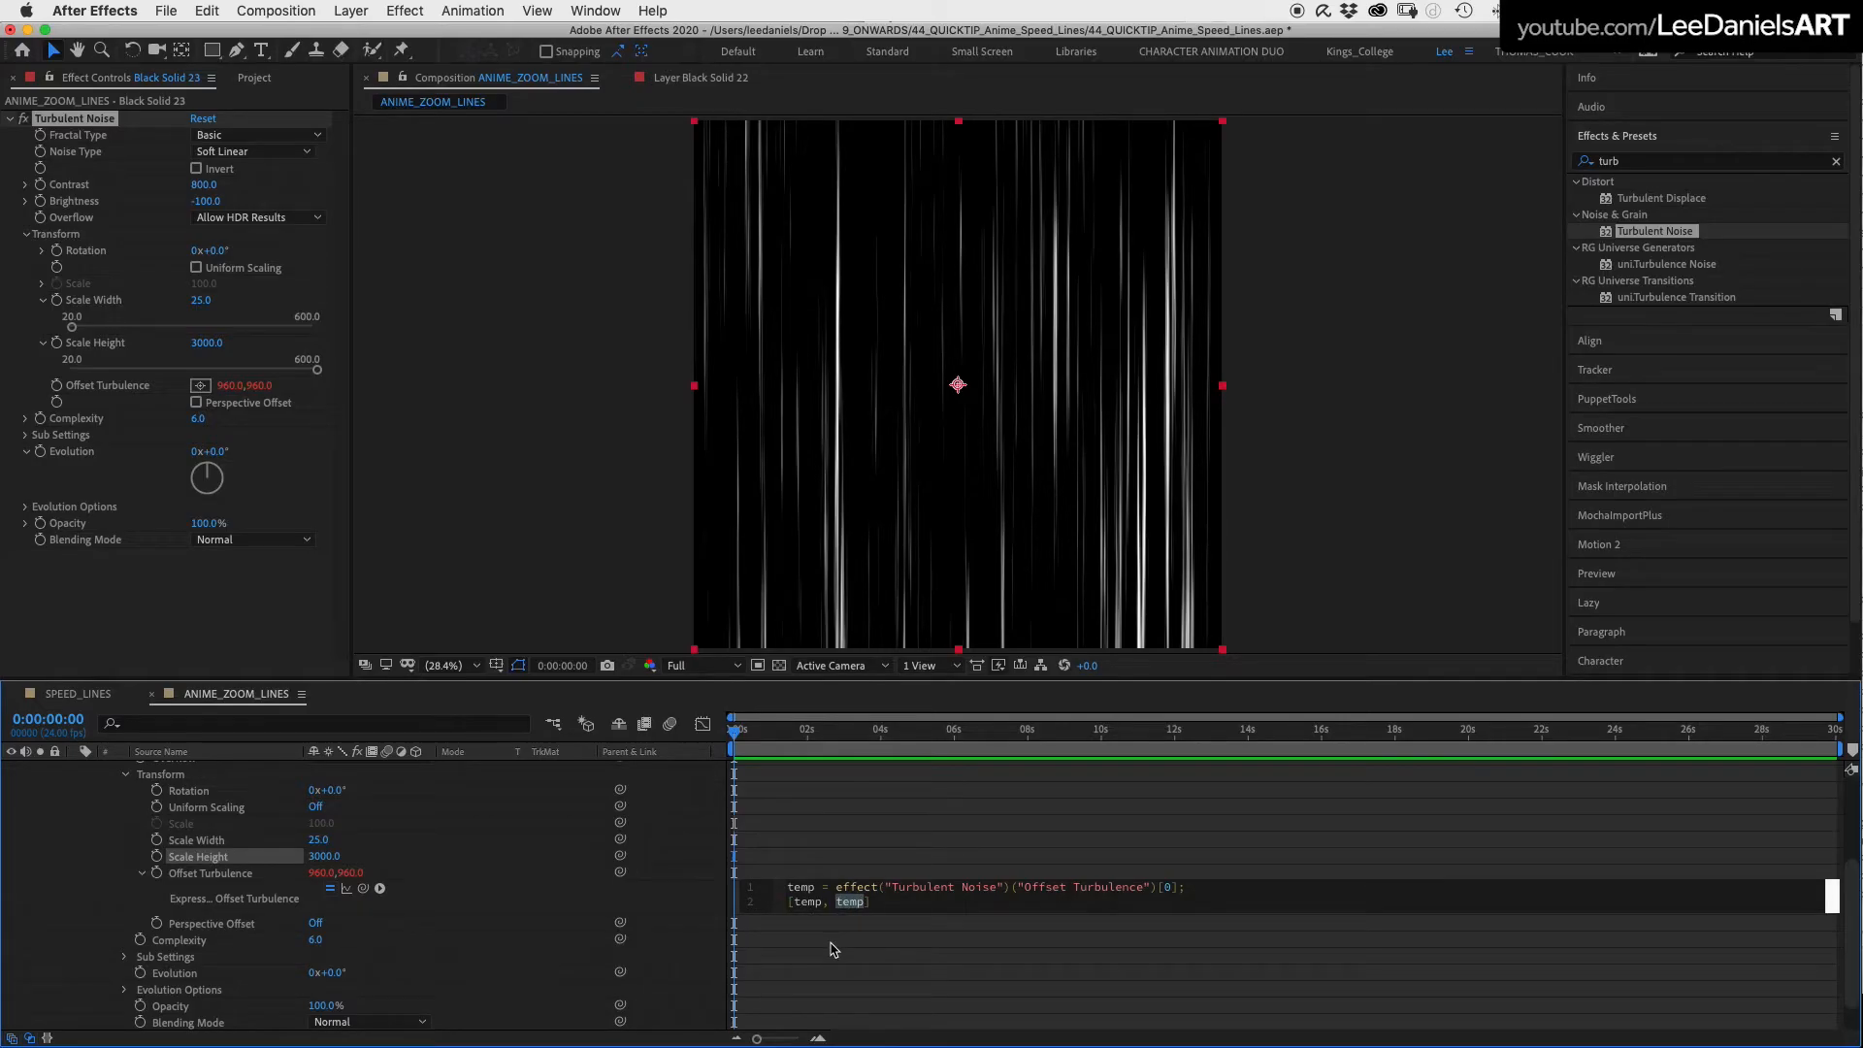
text(time)
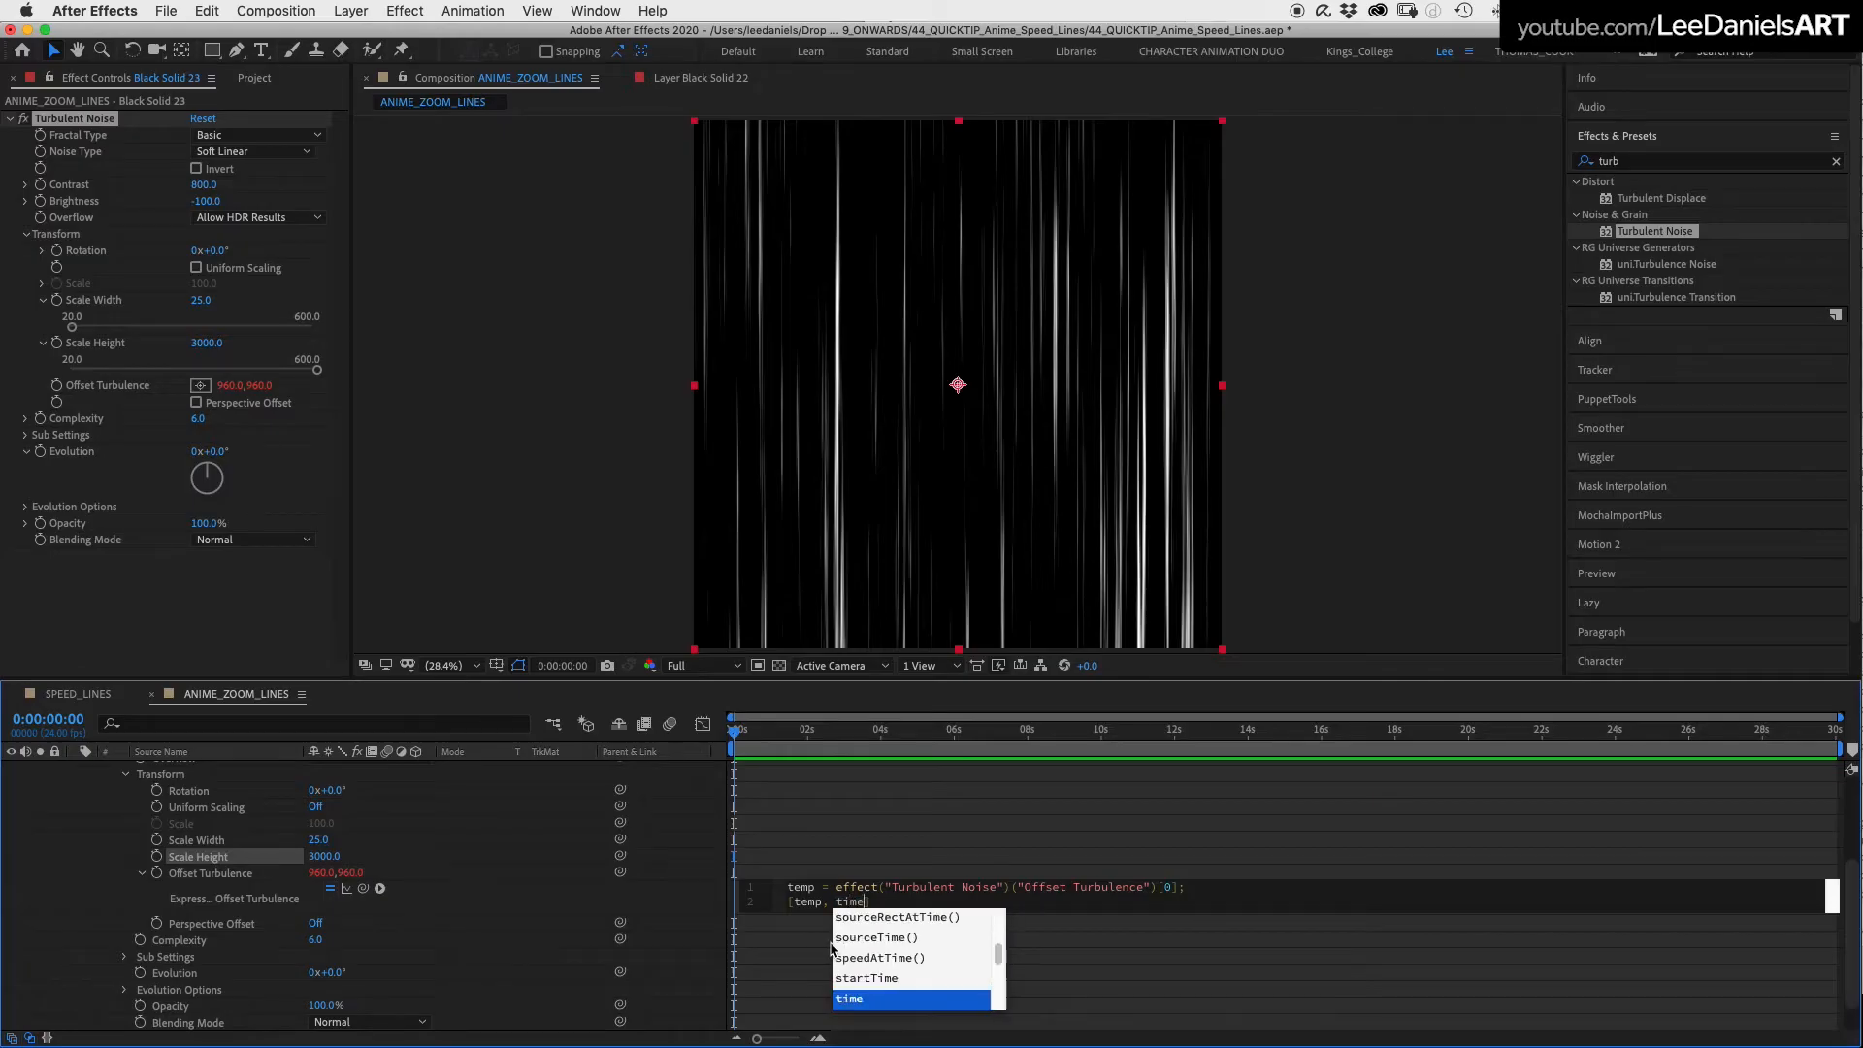
text(*5000])
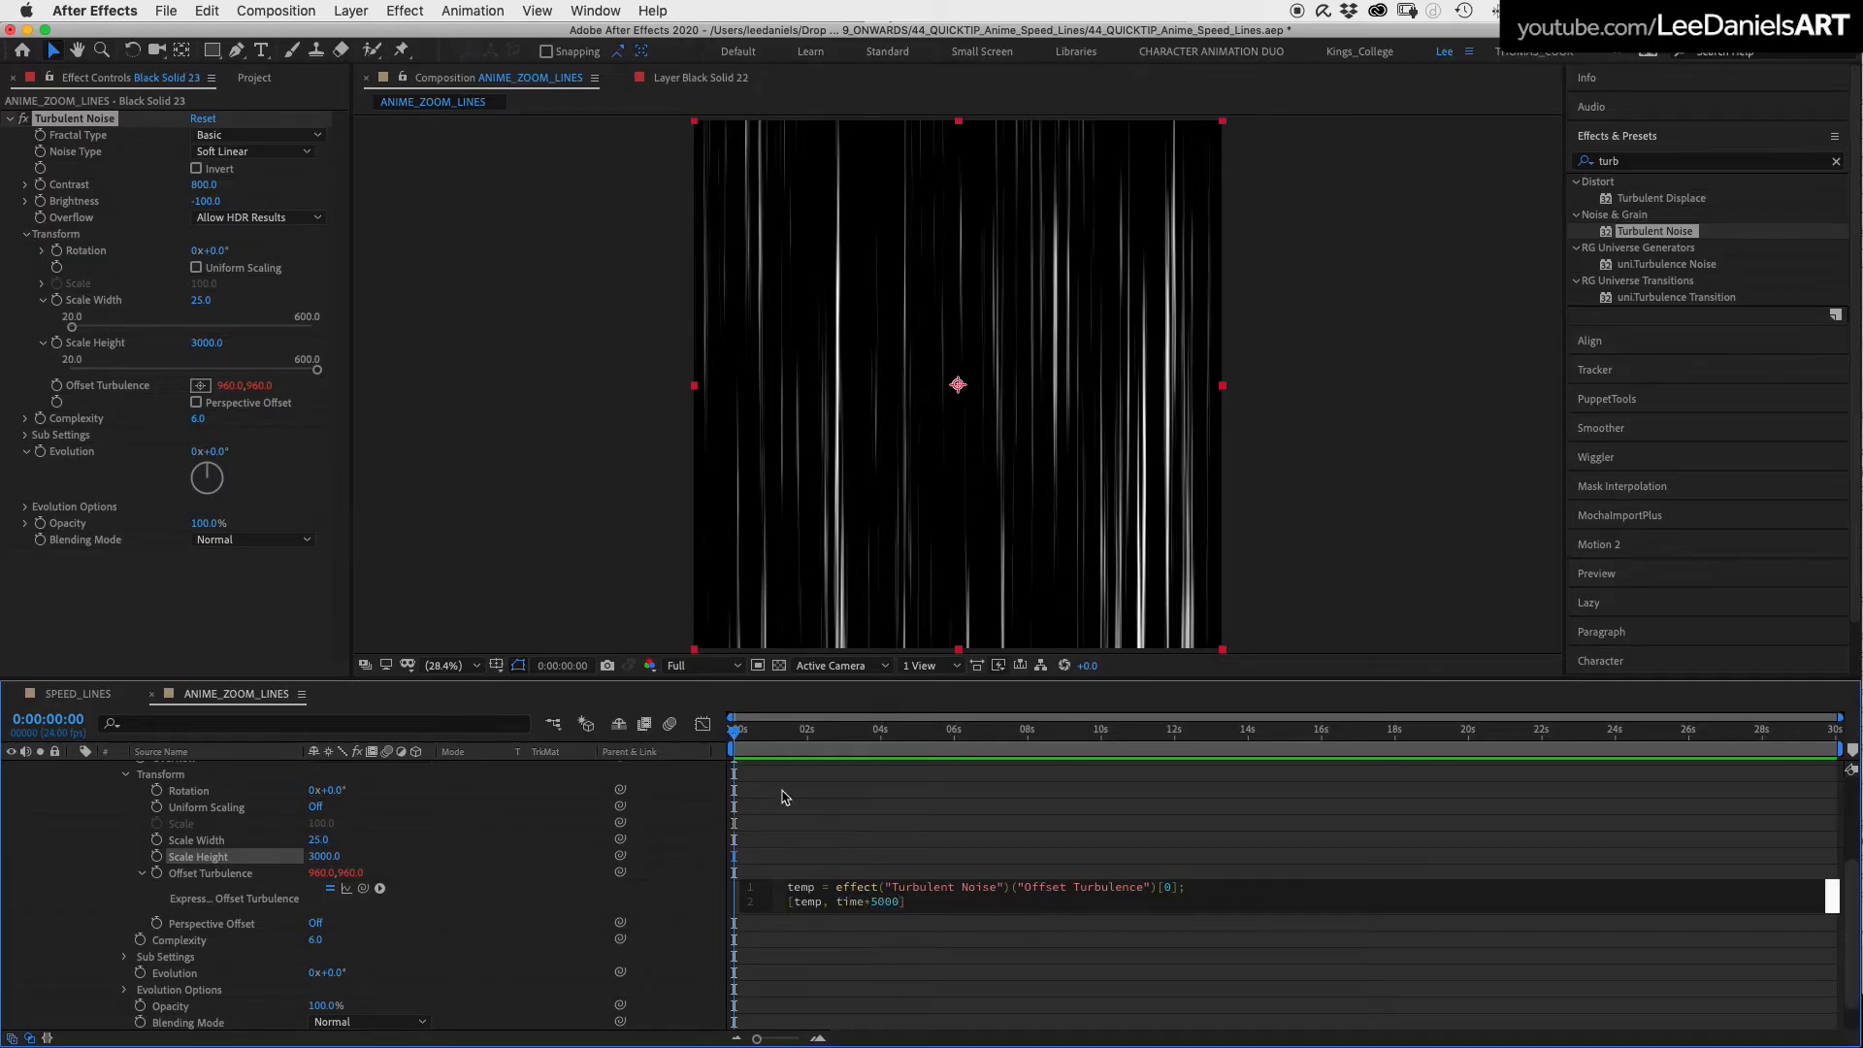
click(784, 751)
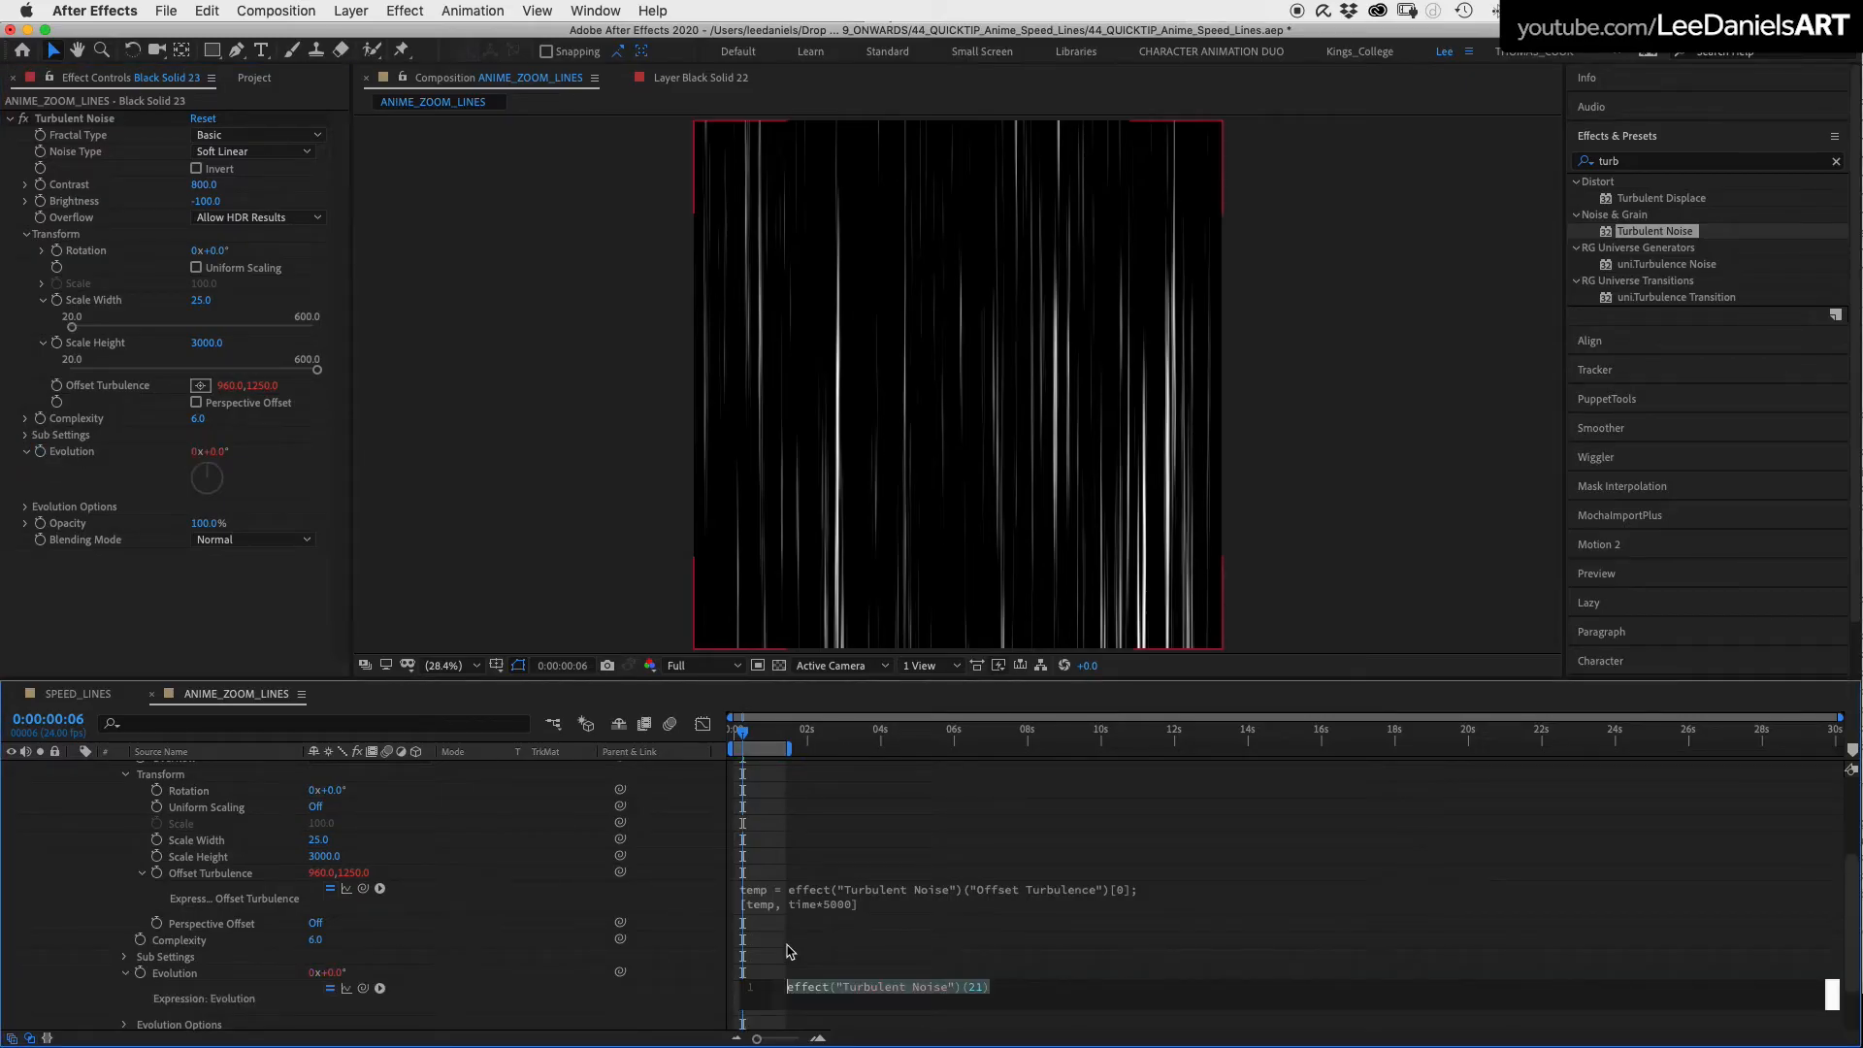
Drive the noise Evolution with a time*3 expression
text(time*3)
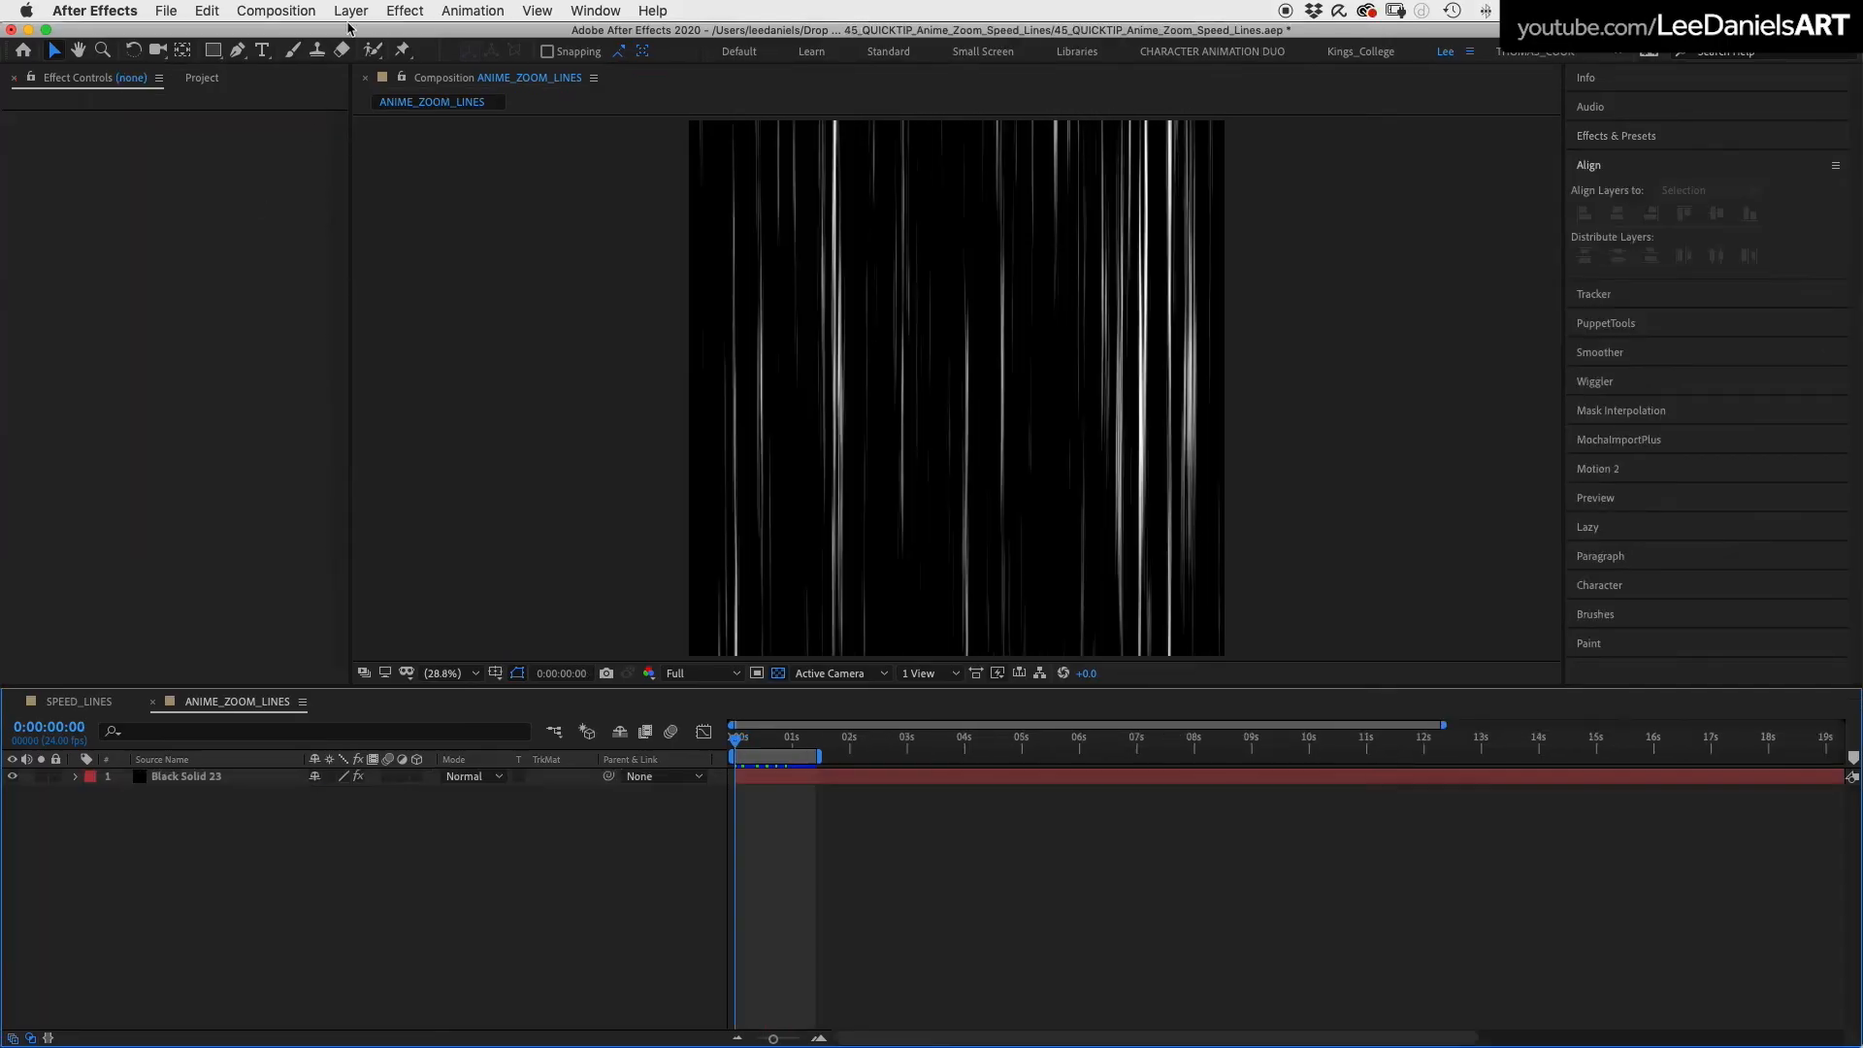
Add an adjustment layer with Polar Coordinates set to Rect to Polar, radiating the streaks
click(349, 10)
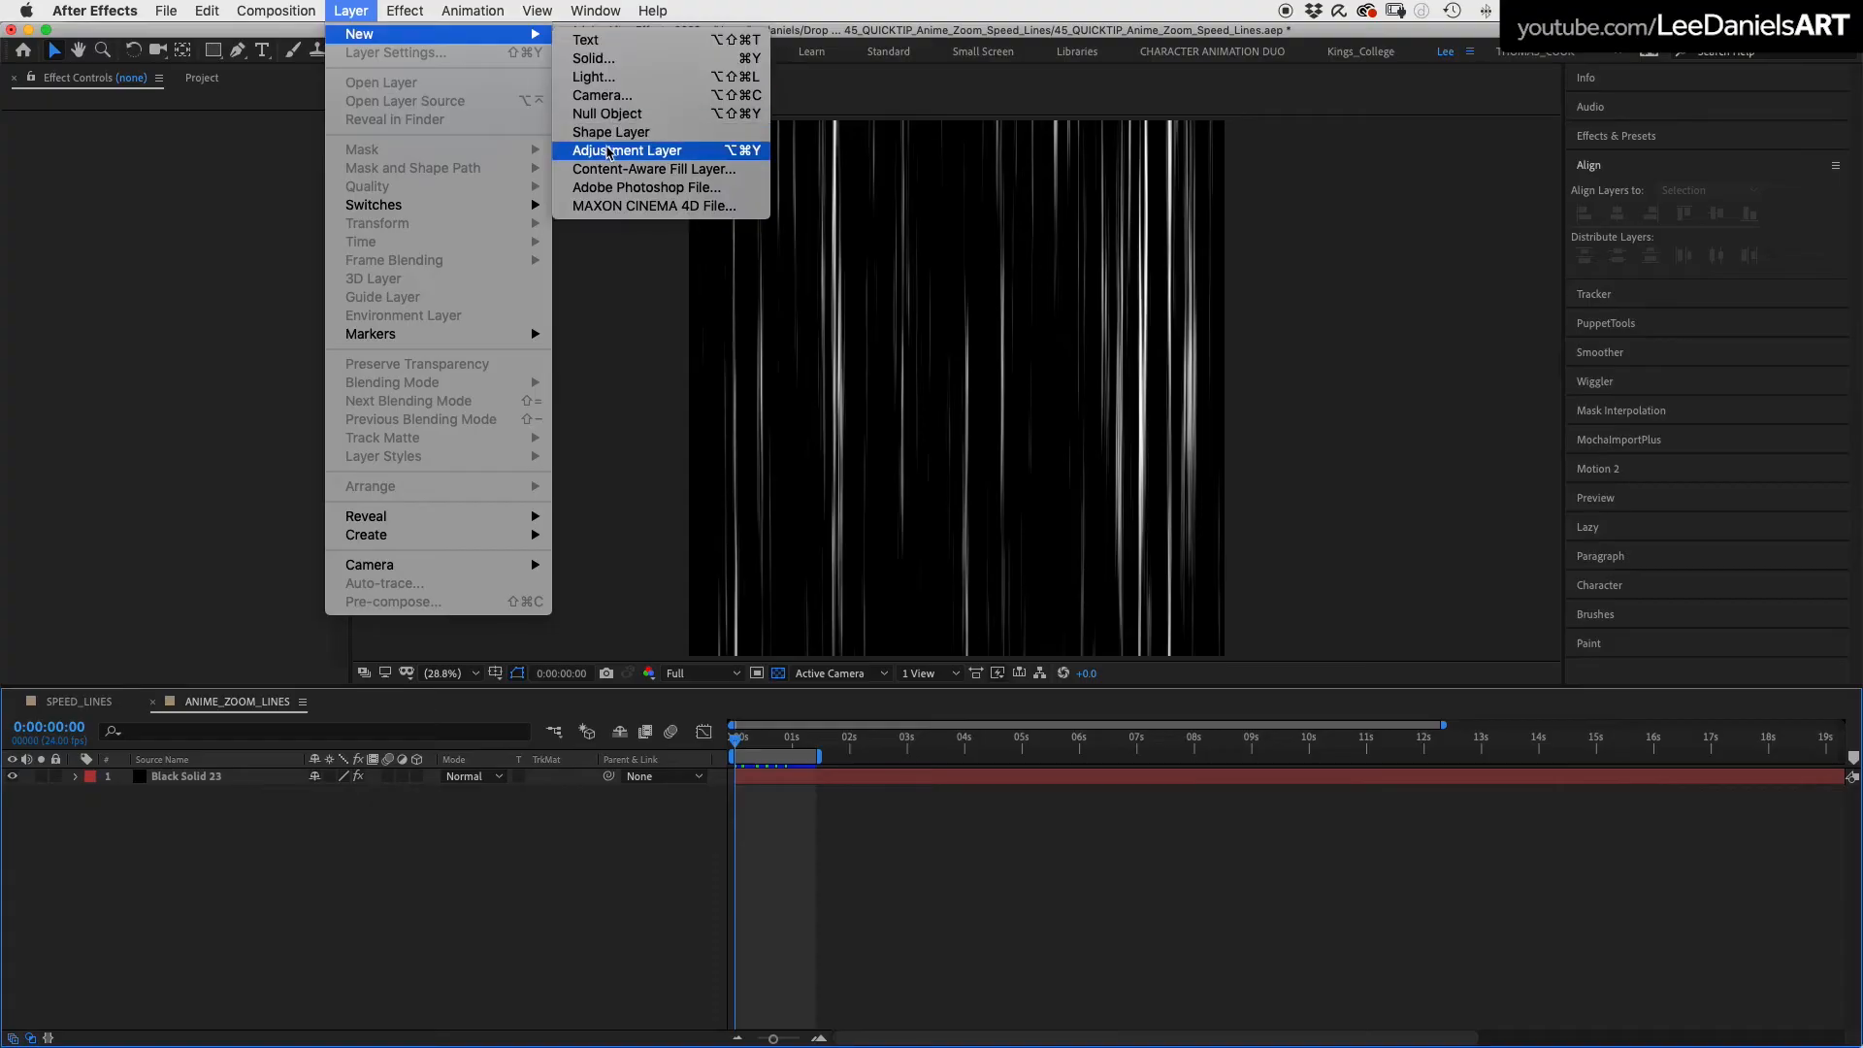
click(625, 151)
text(pola)
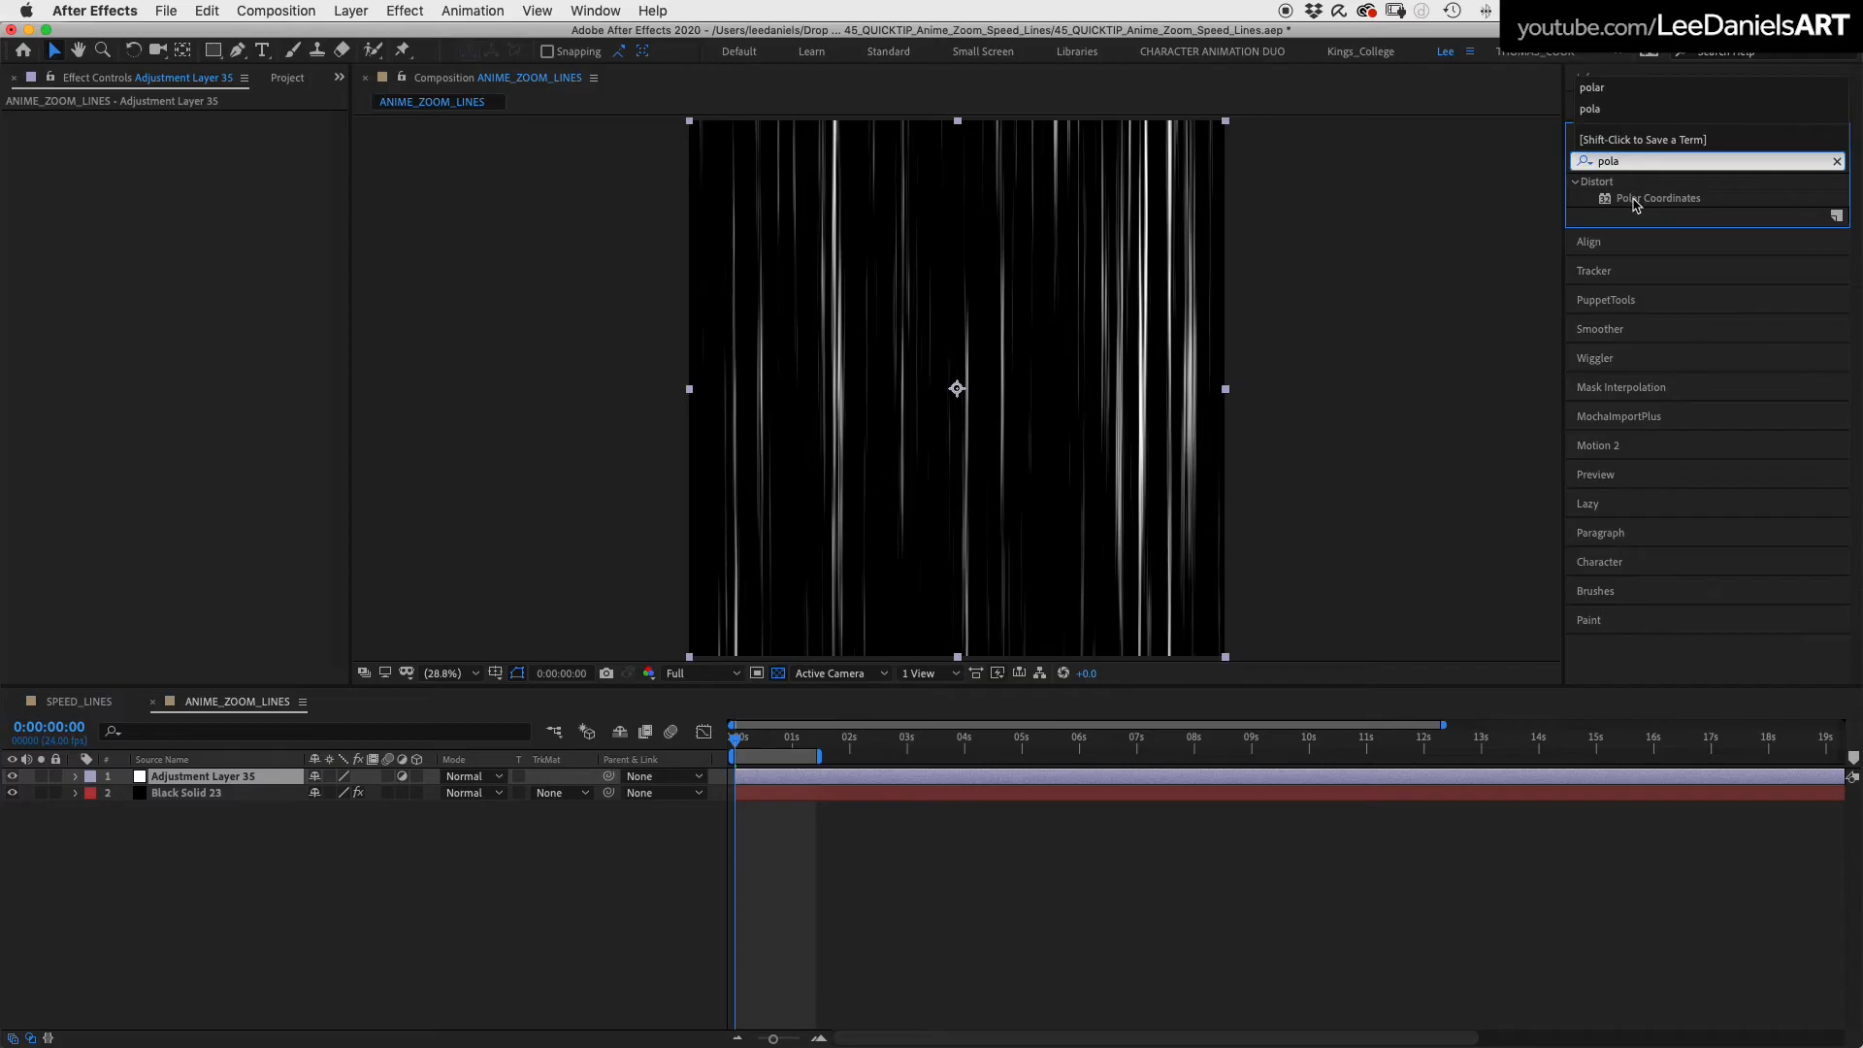
double_click(1658, 198)
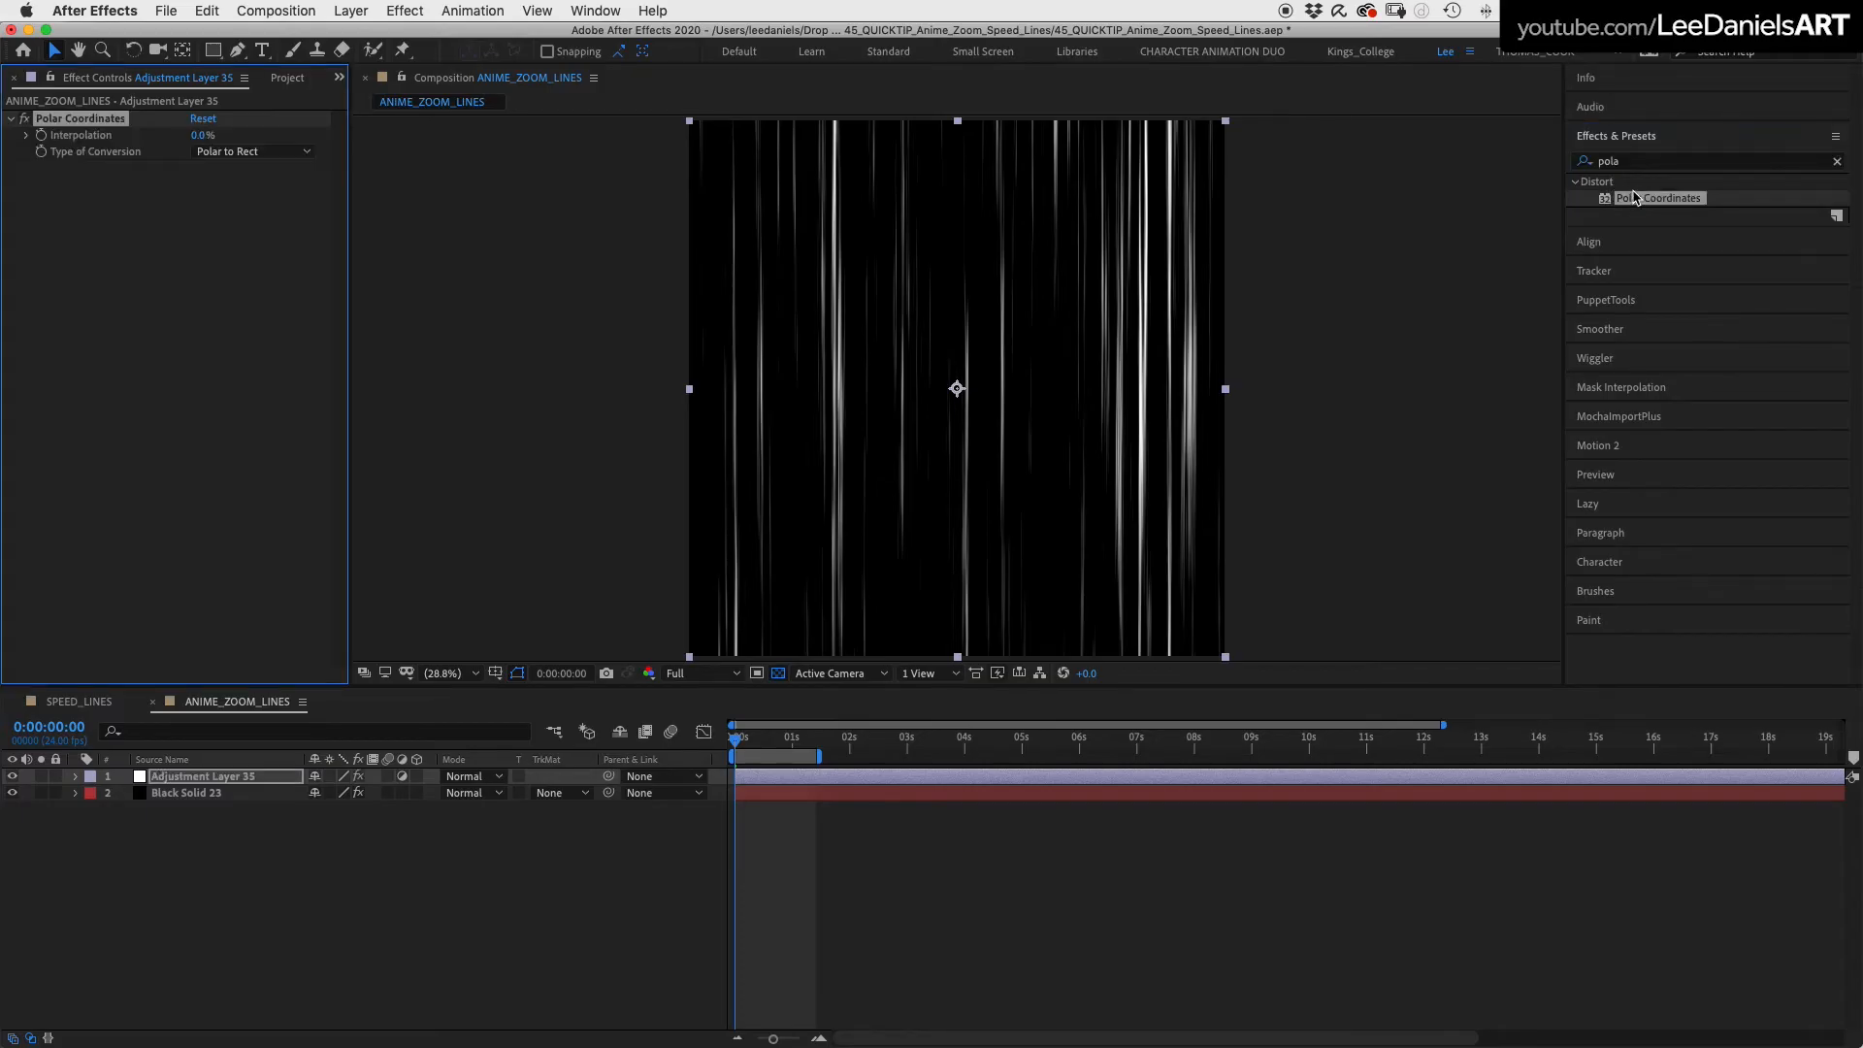
click(250, 151)
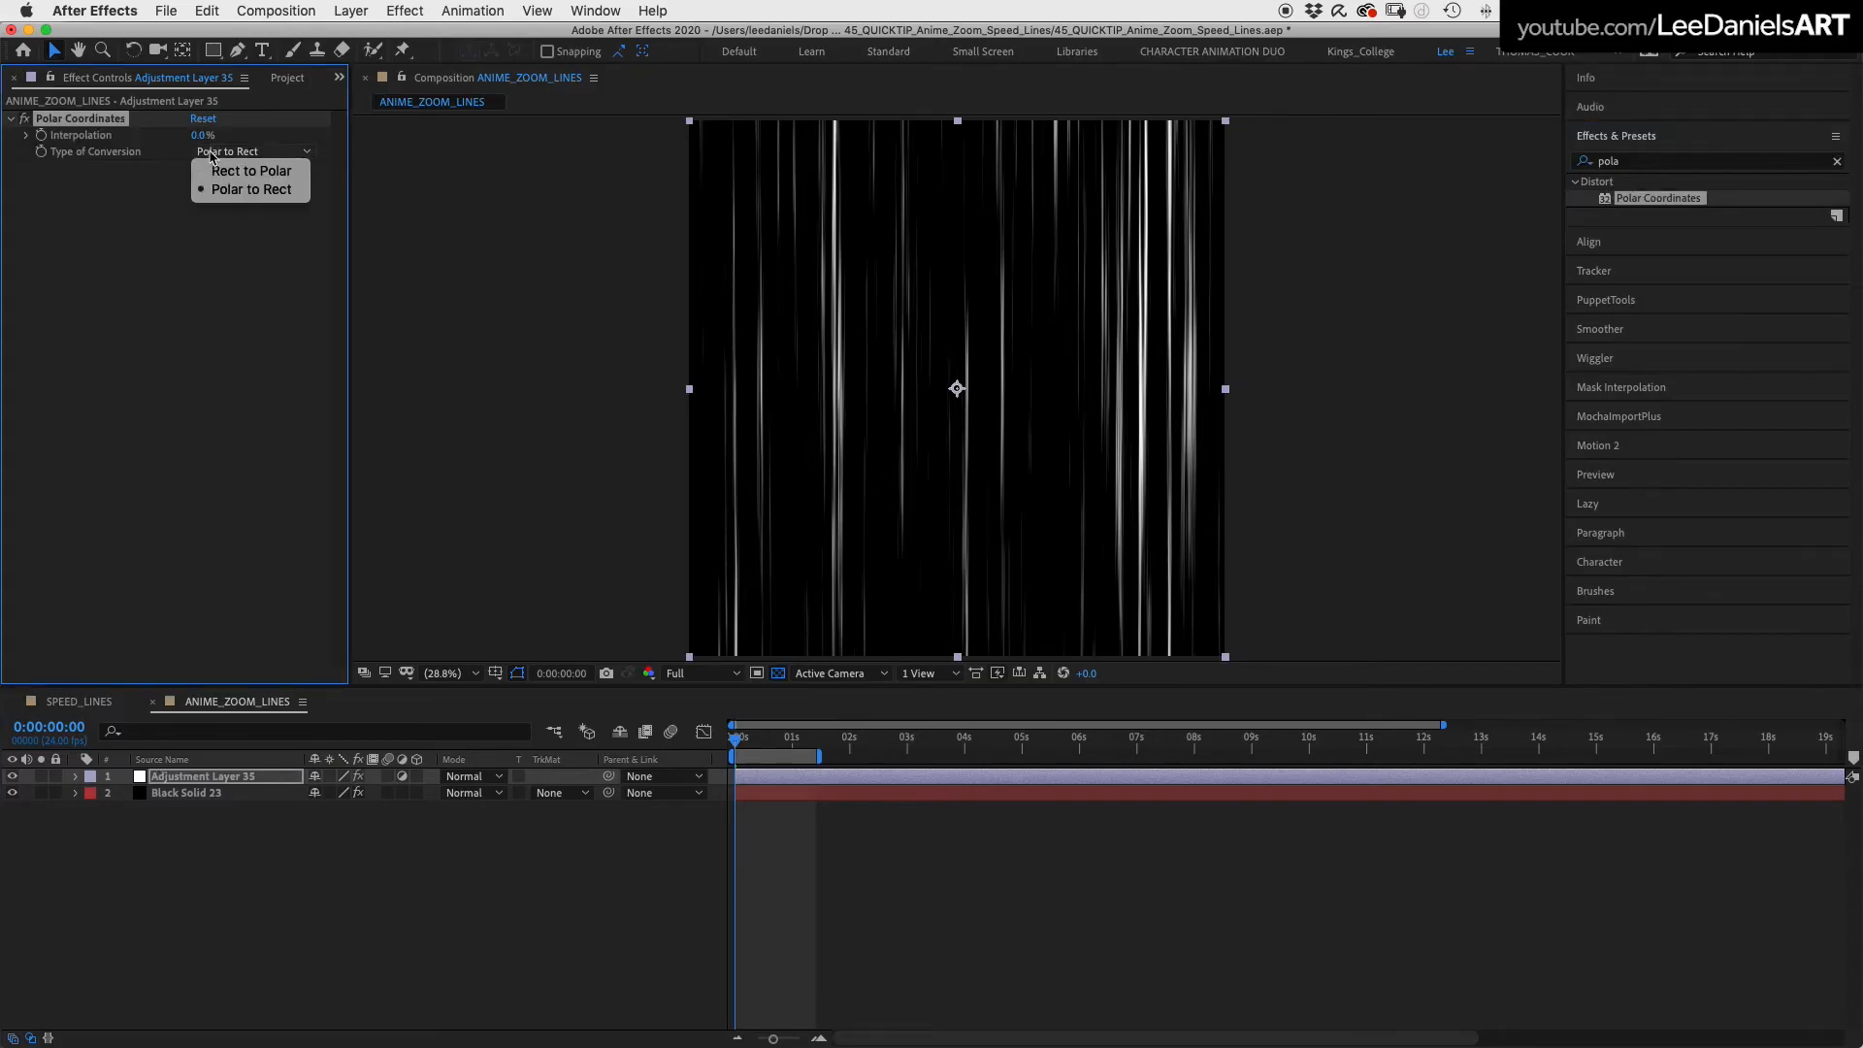
mouse_move(250, 171)
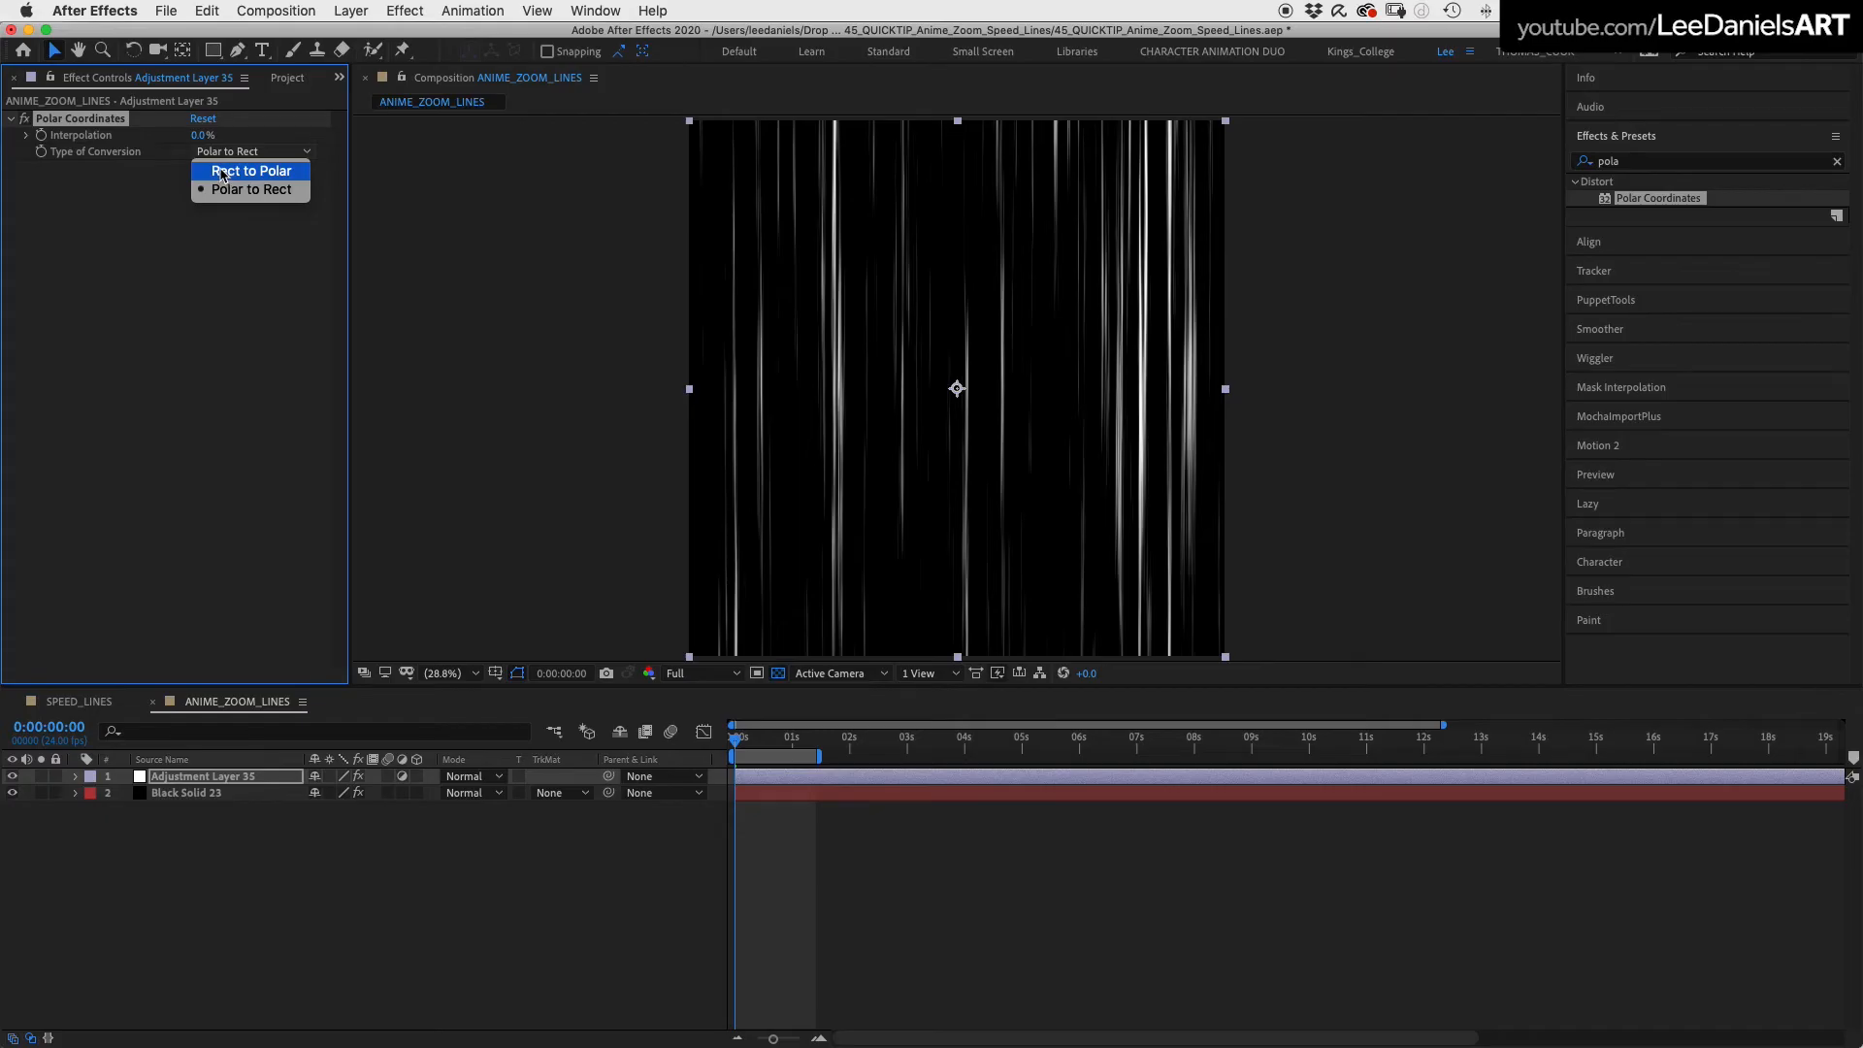
click(250, 170)
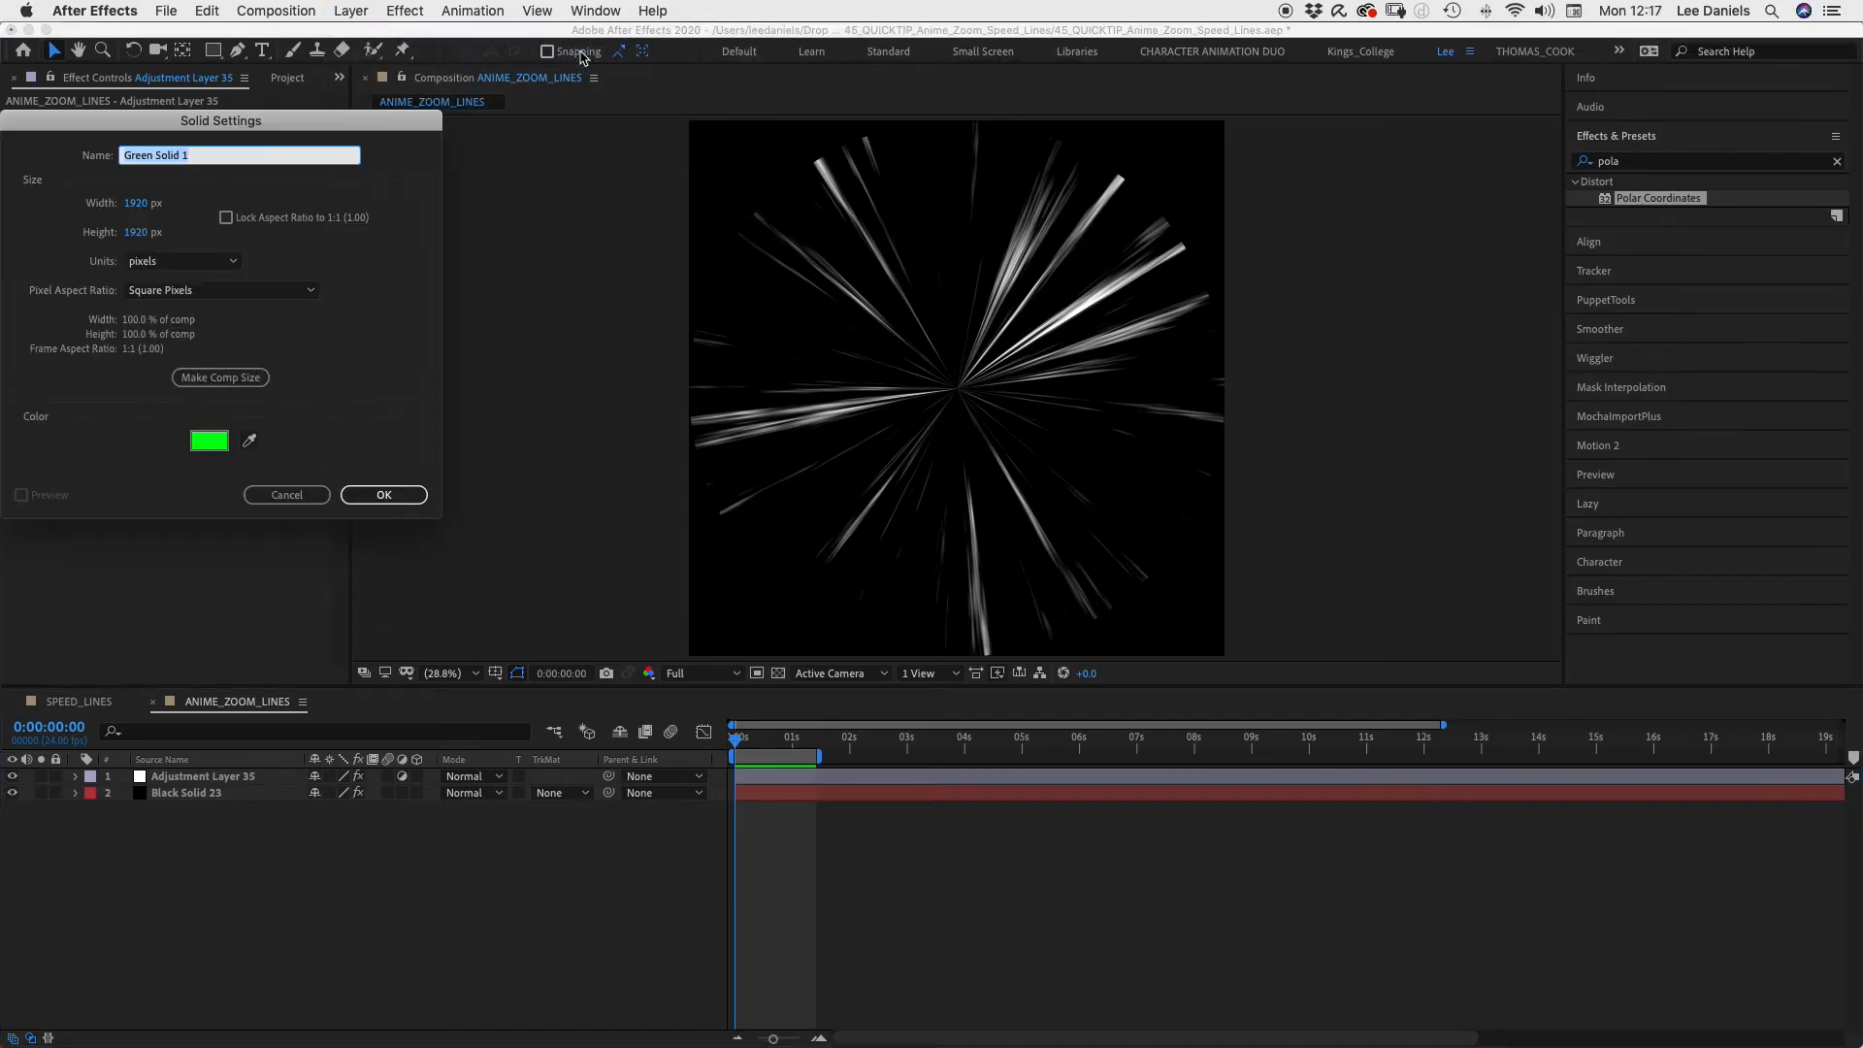
Create a top black solid with a full-frame elliptical mask
click(384, 495)
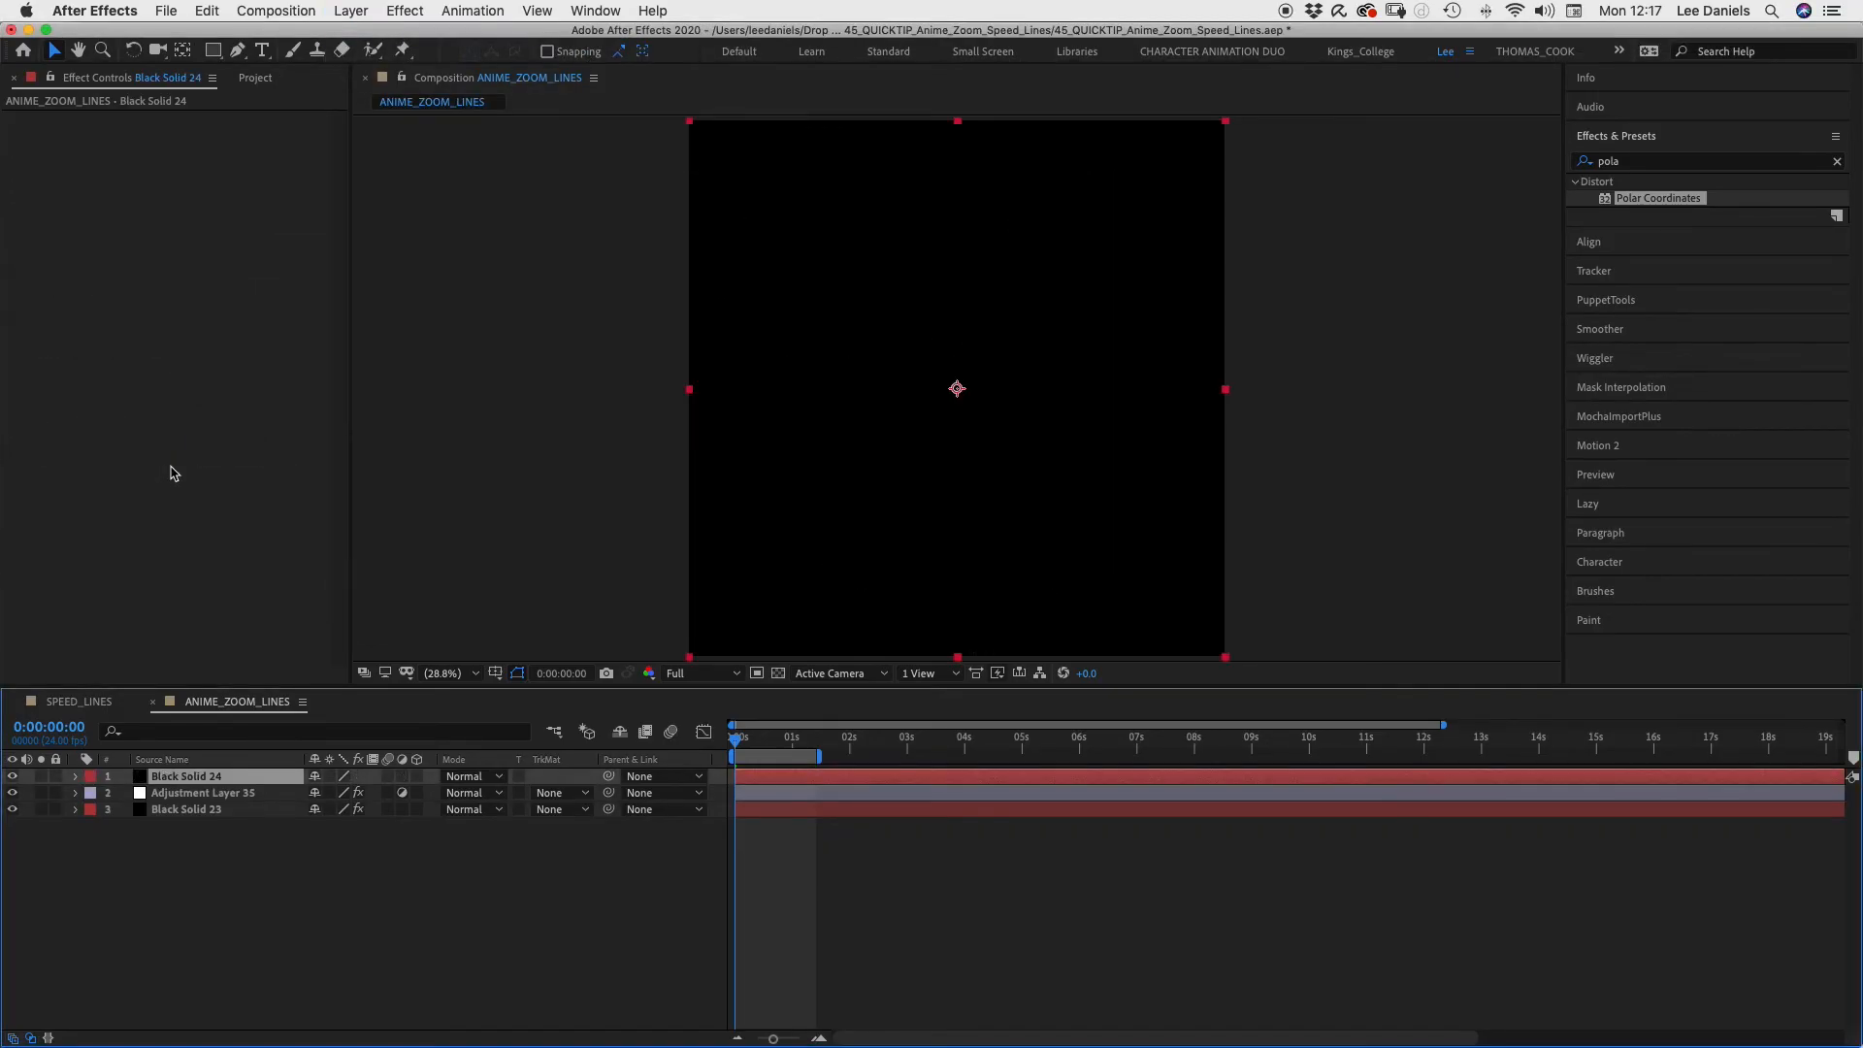
click(214, 51)
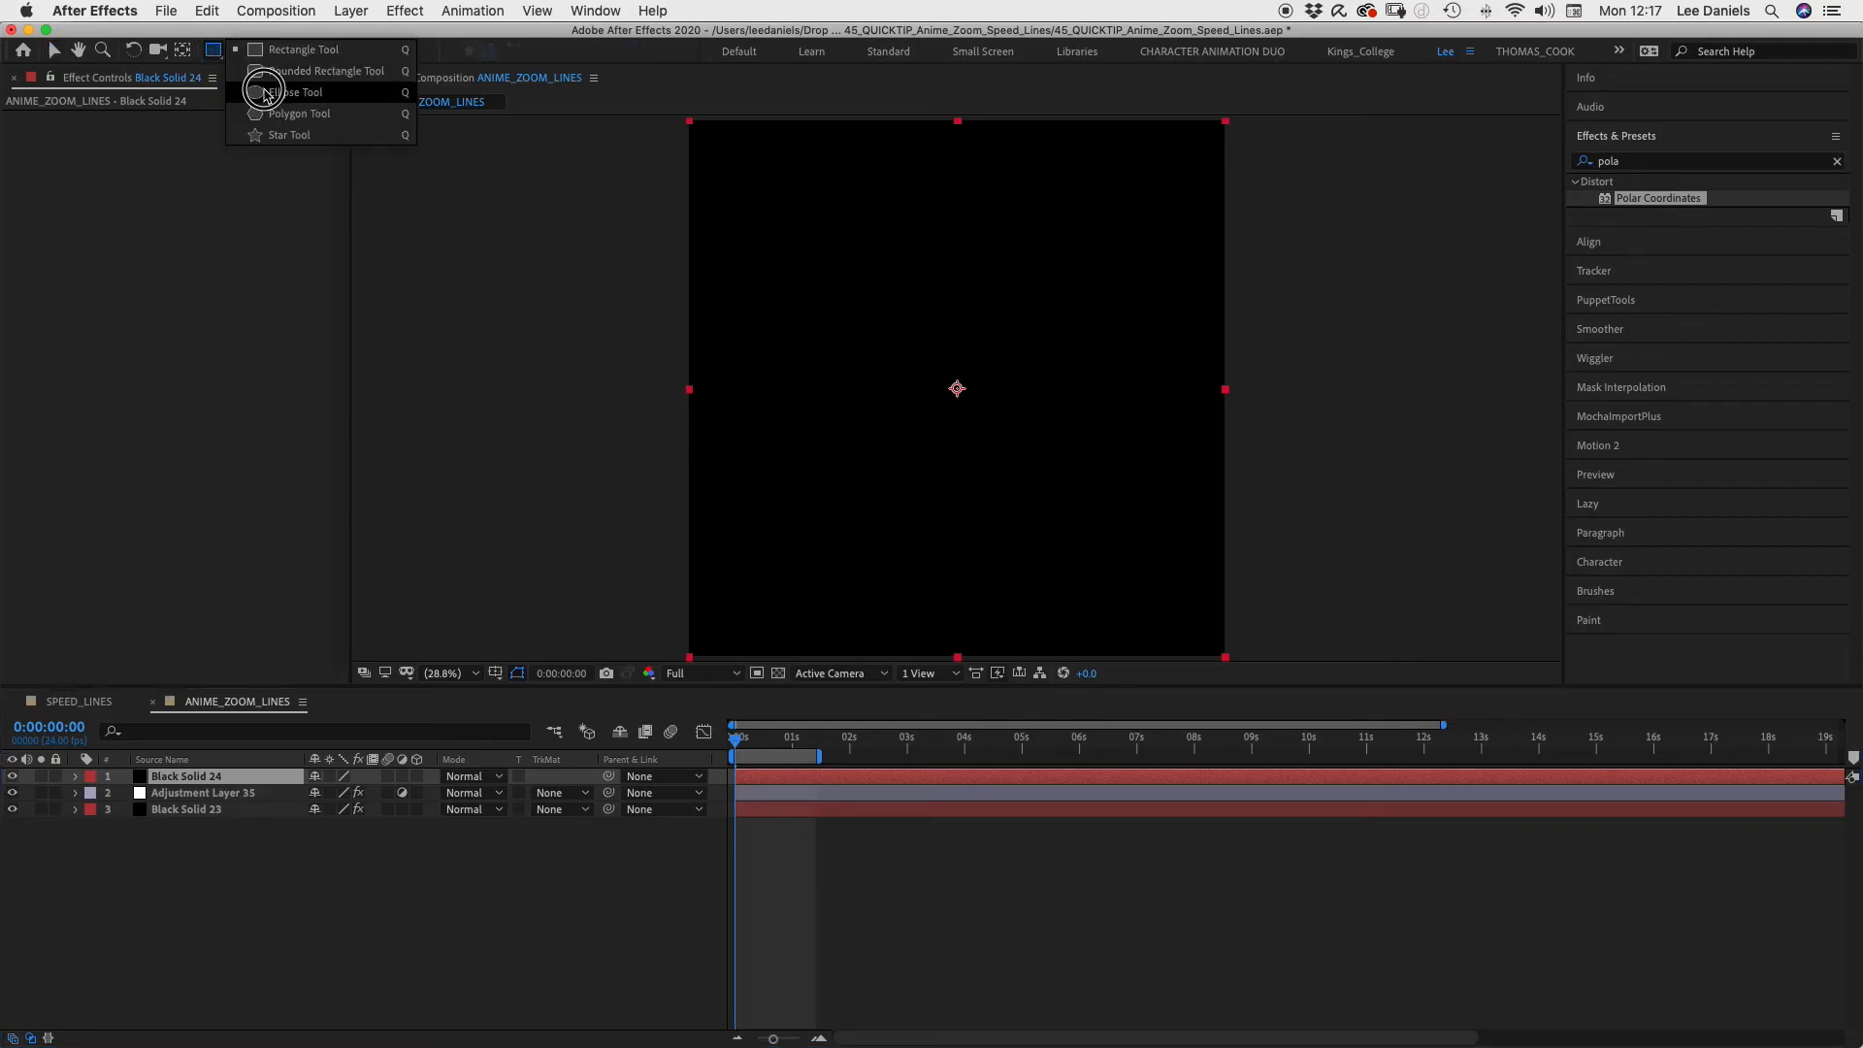
click(291, 91)
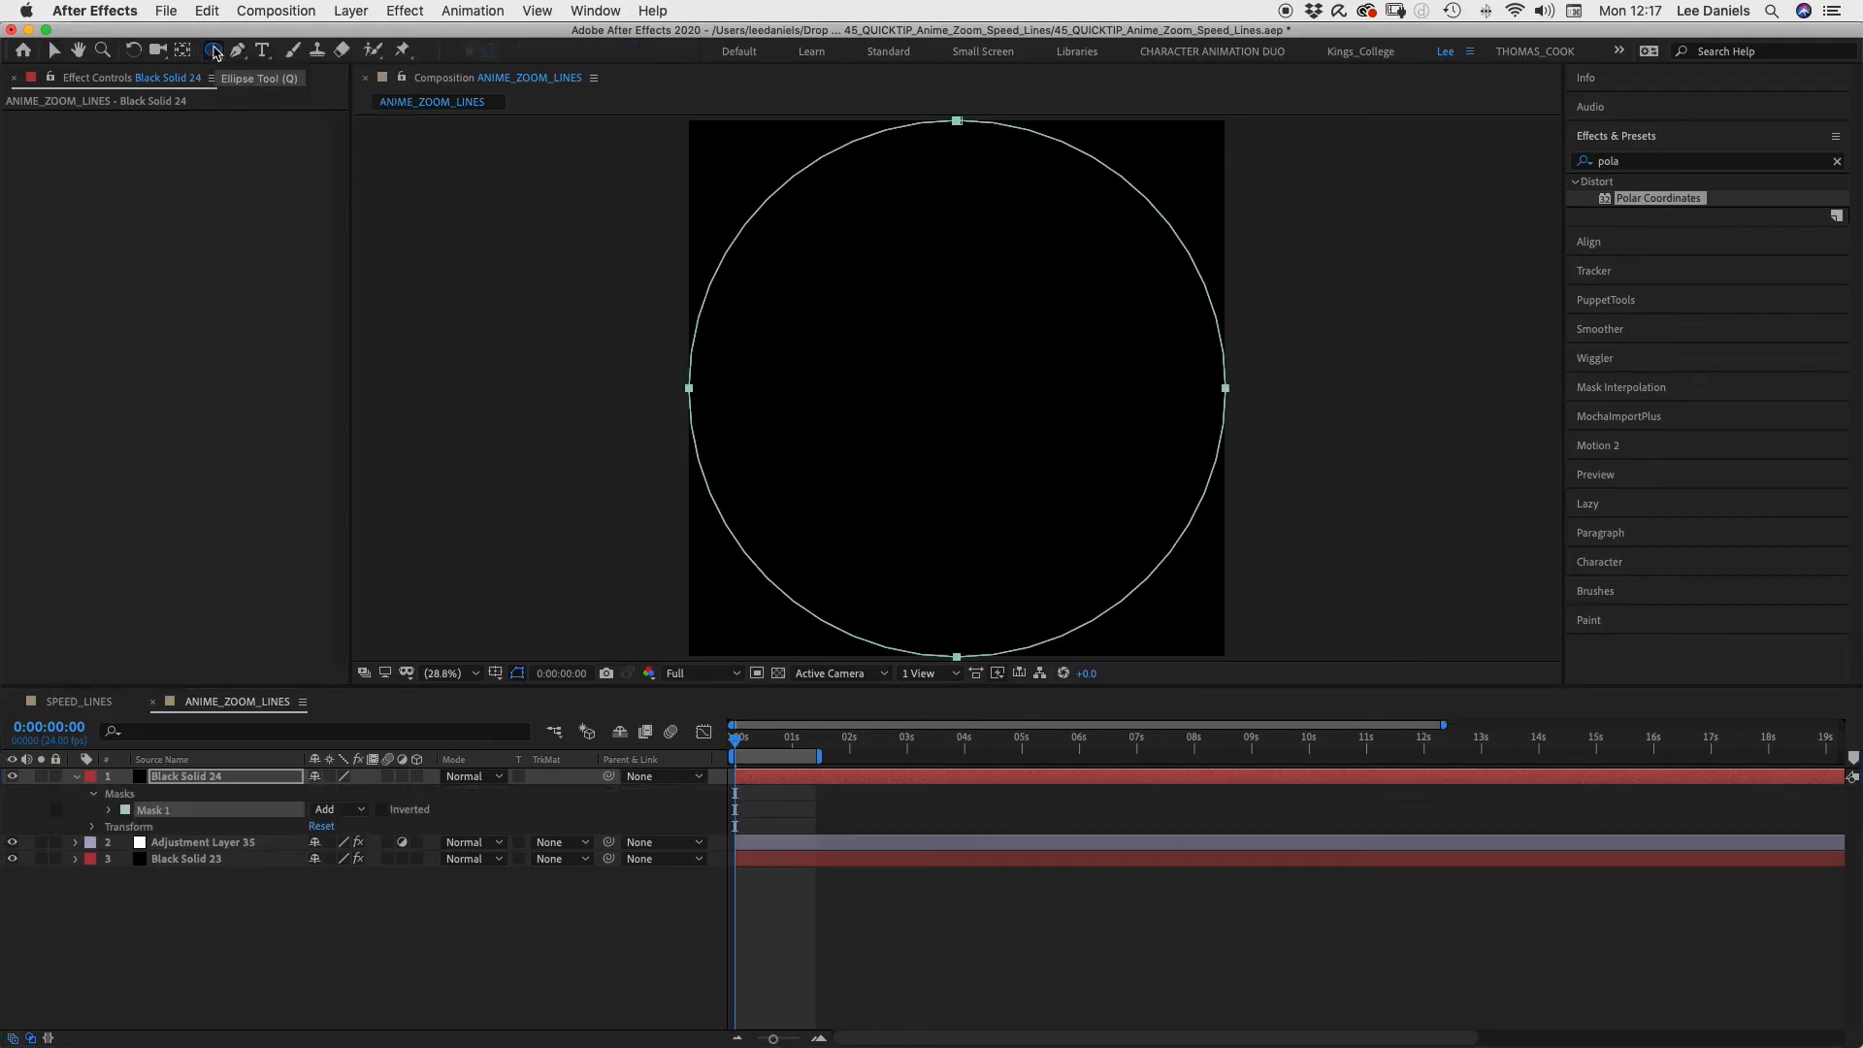